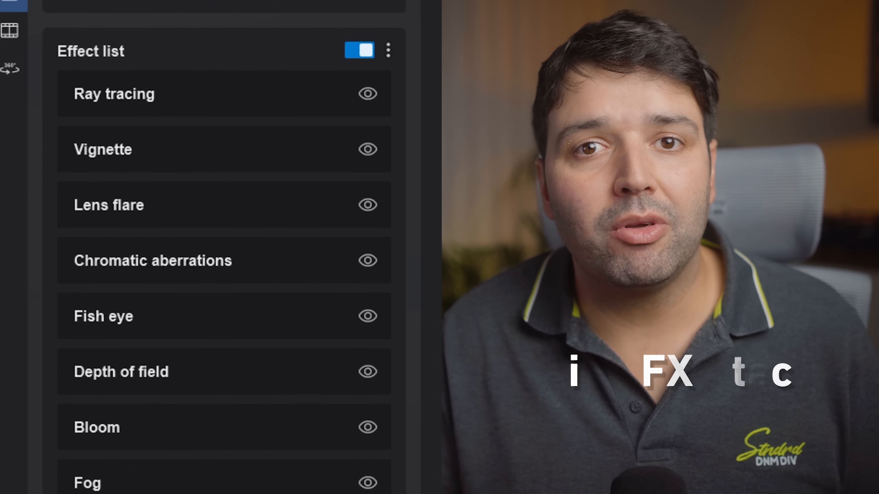
# Locate the OpenStreetMap site at GPS coordinates 43.282005, -73.982735
pyautogui.scroll(-3)
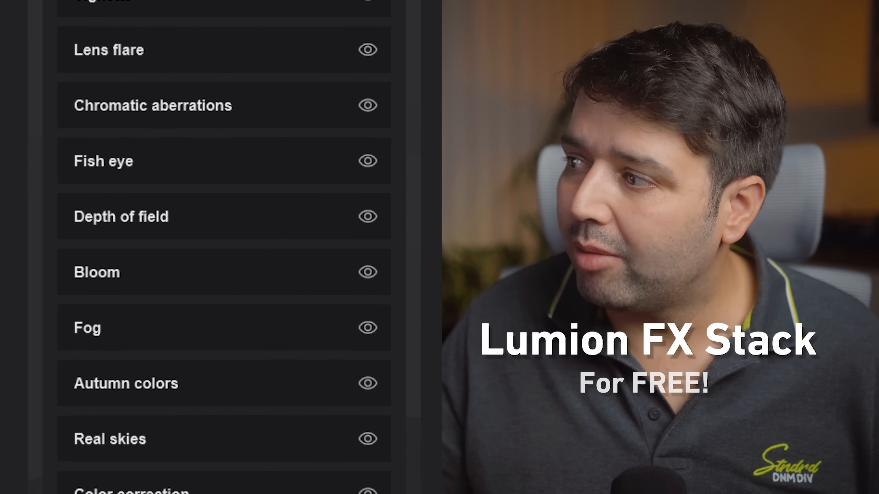
pyautogui.scroll(-3)
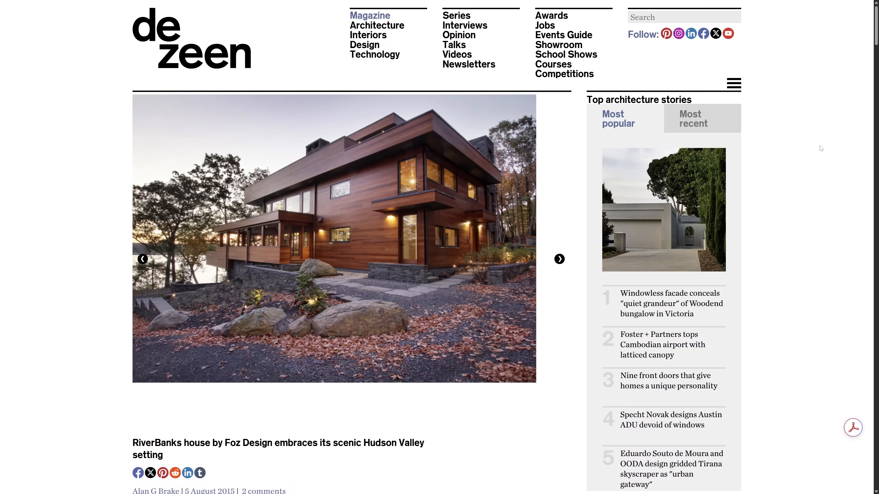
pyautogui.scroll(-3)
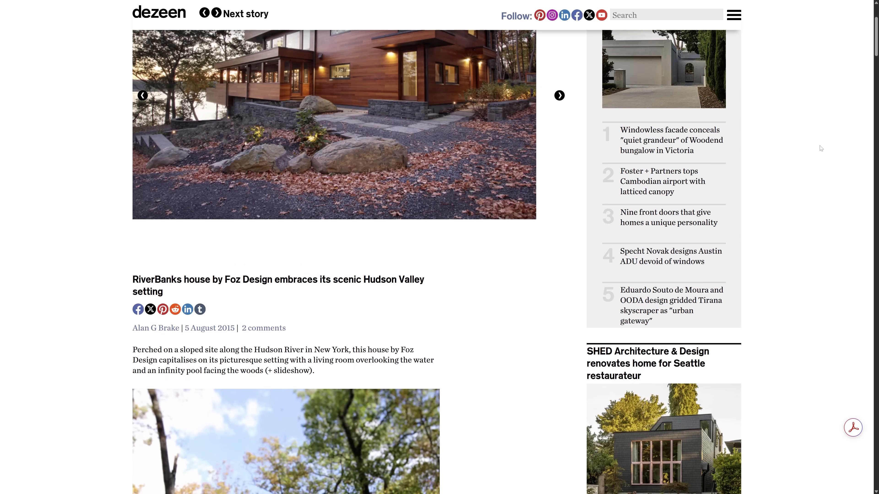
pyautogui.scroll(-3)
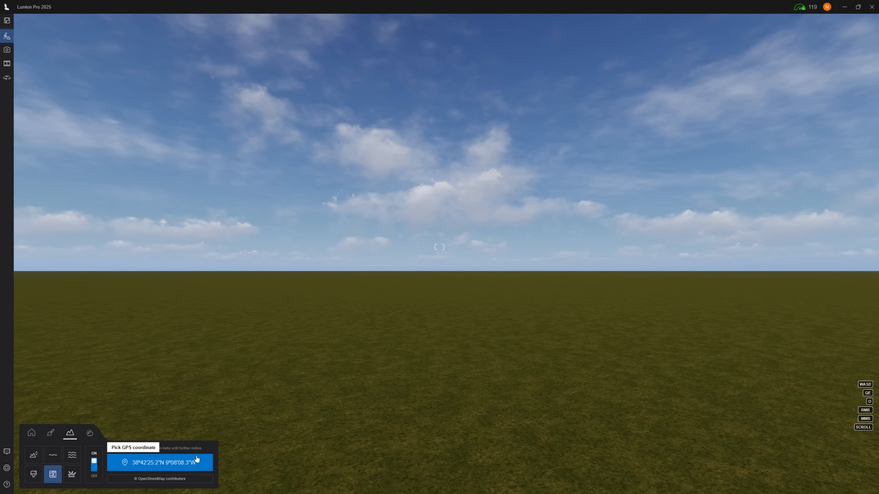
pyautogui.click(159, 462)
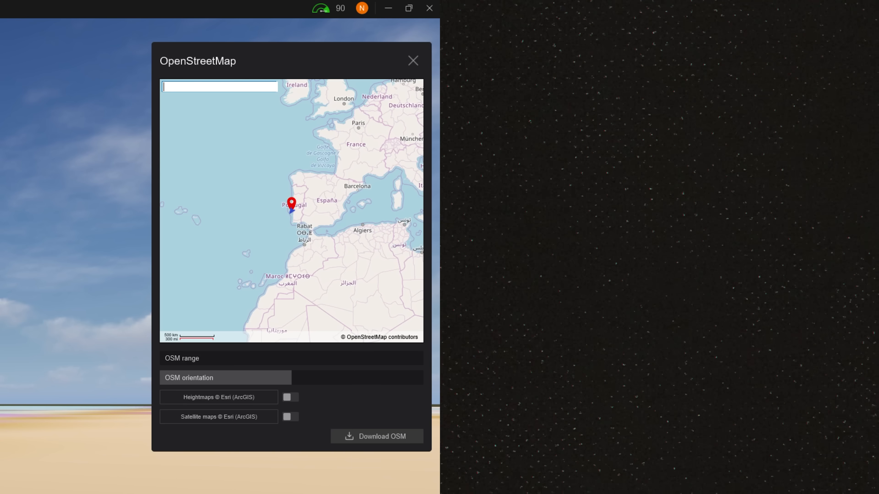
pyautogui.write('43.282005, -73.982735')
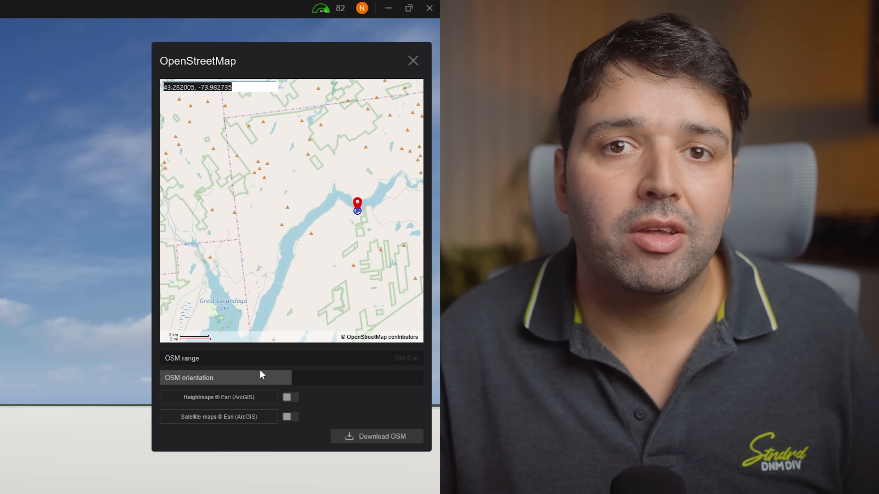
# Download the OSM terrain with heightmaps and satellite imagery enabled
pyautogui.click(290, 417)
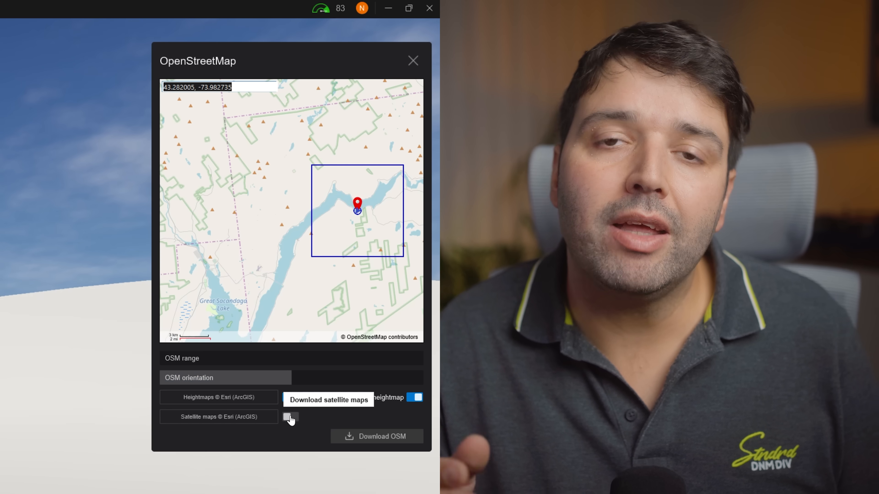
pyautogui.click(290, 416)
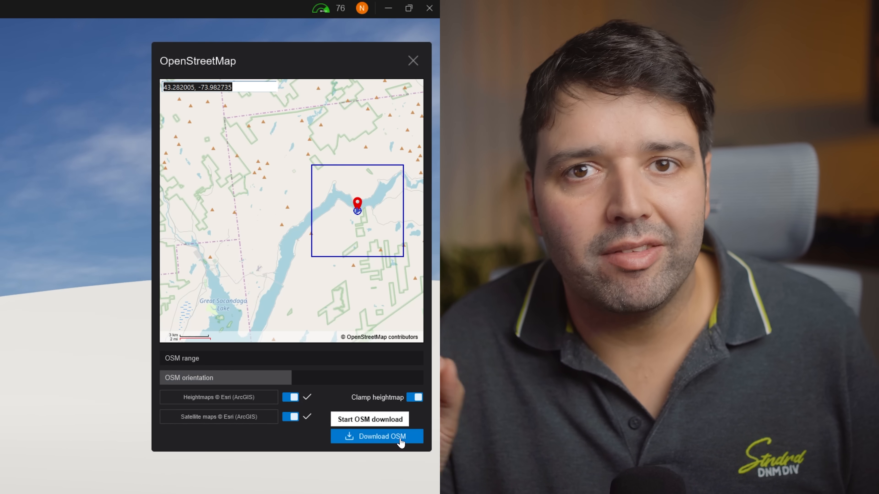
pyautogui.click(377, 436)
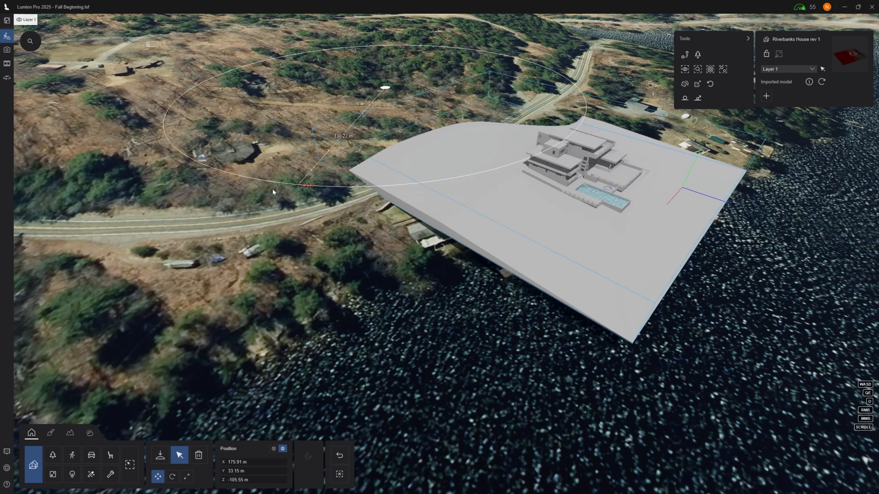
# Move the house onto the terrain, reshape the ground around it, and select its wall material
pyautogui.click(70, 432)
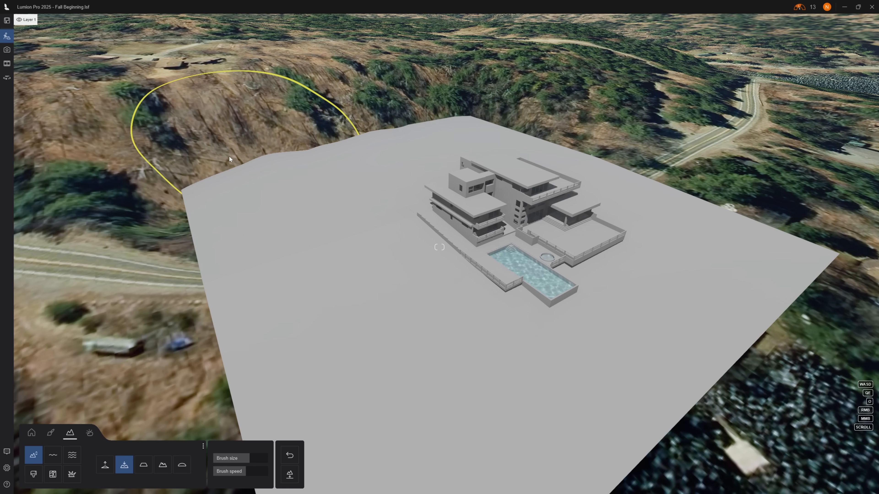
pyautogui.click(50, 433)
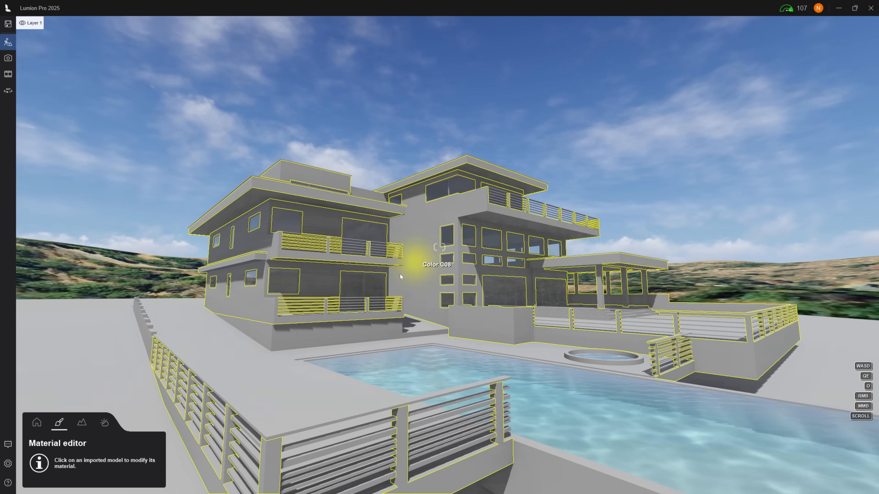
pyautogui.click(440, 247)
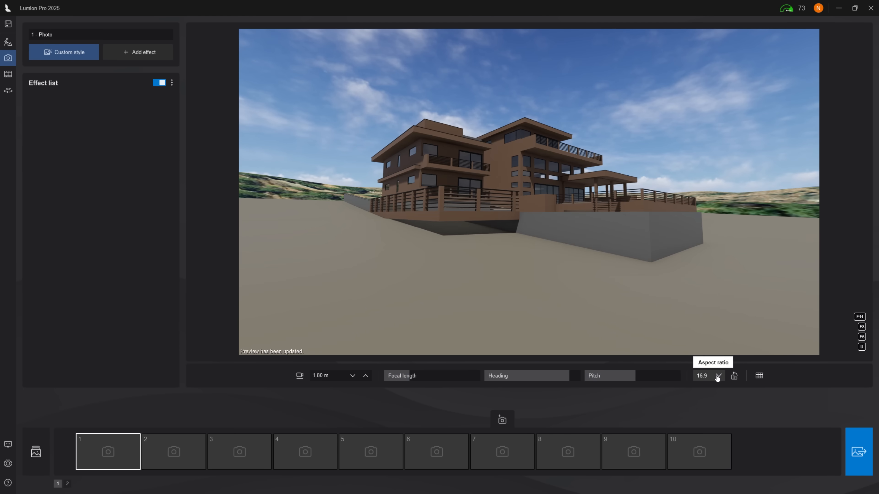
# Change the photo to a narrower aspect ratio with the grid overlay
pyautogui.click(707, 376)
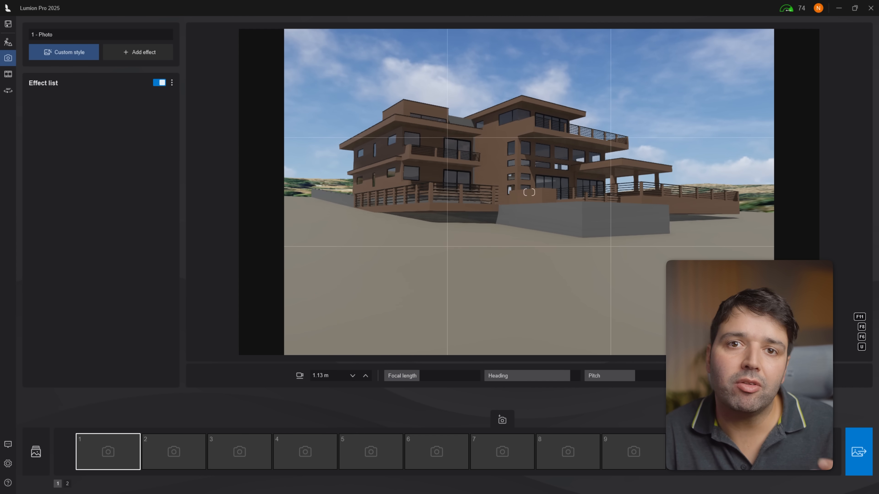
# Add and enable the 2-Point perspective effect on the photo
pyautogui.click(137, 52)
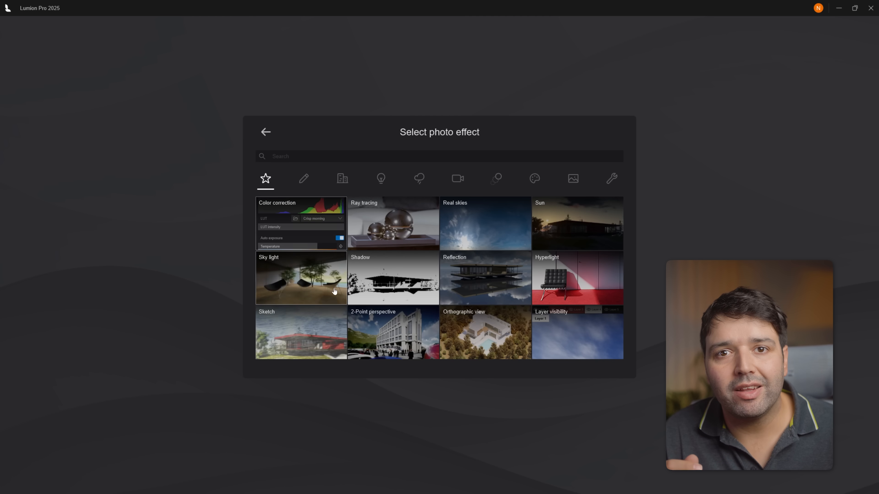
pyautogui.moveTo(404, 325)
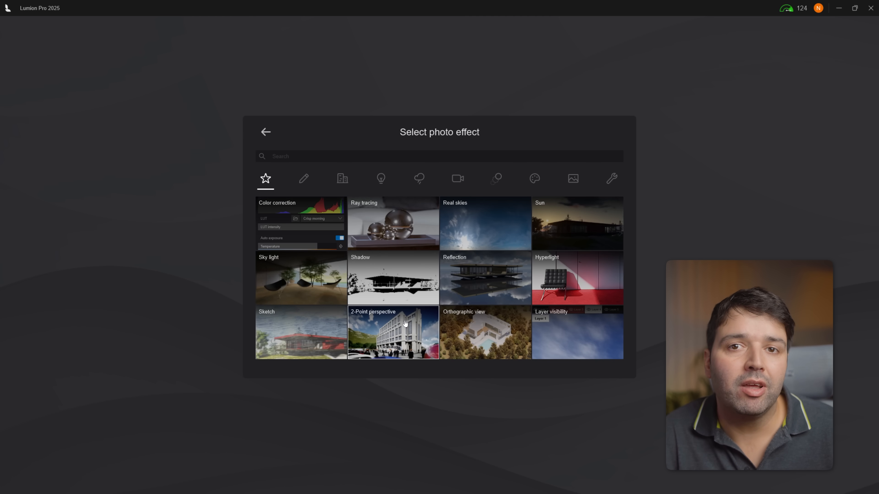
pyautogui.click(393, 332)
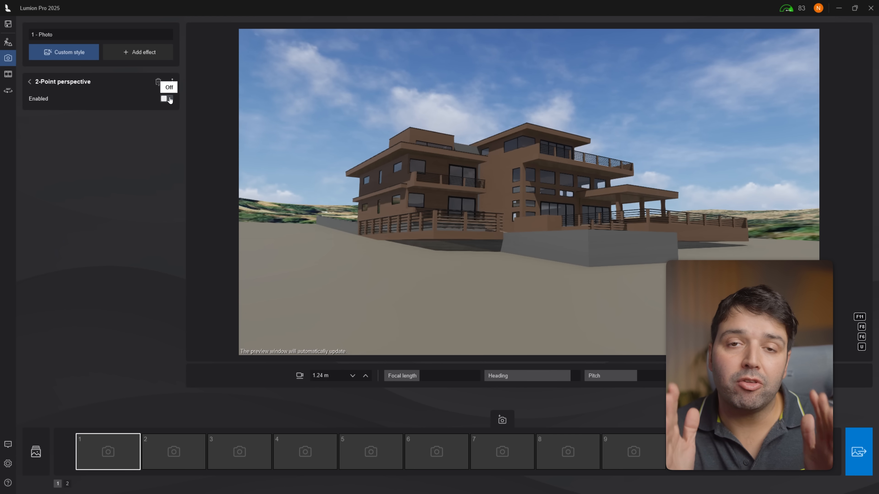
pyautogui.click(166, 98)
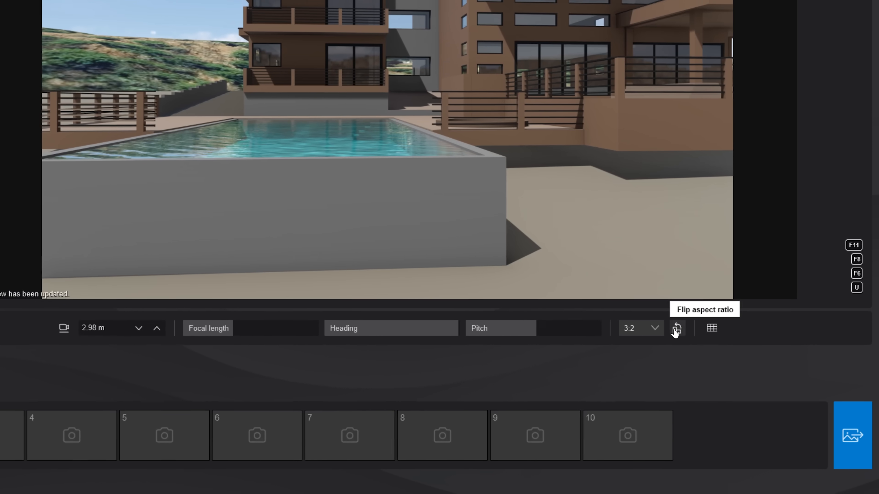
# Flip to portrait 2:3 framing the pool and save a copy of the photo
pyautogui.click(676, 328)
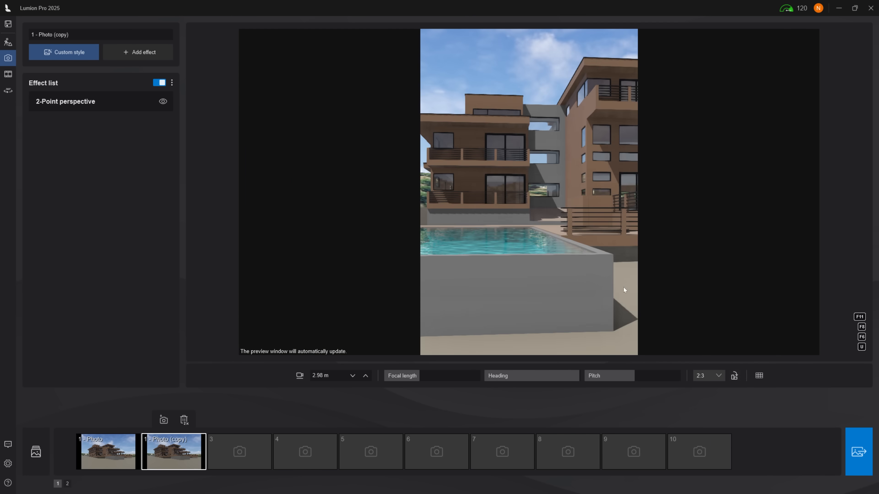
pyautogui.click(402, 376)
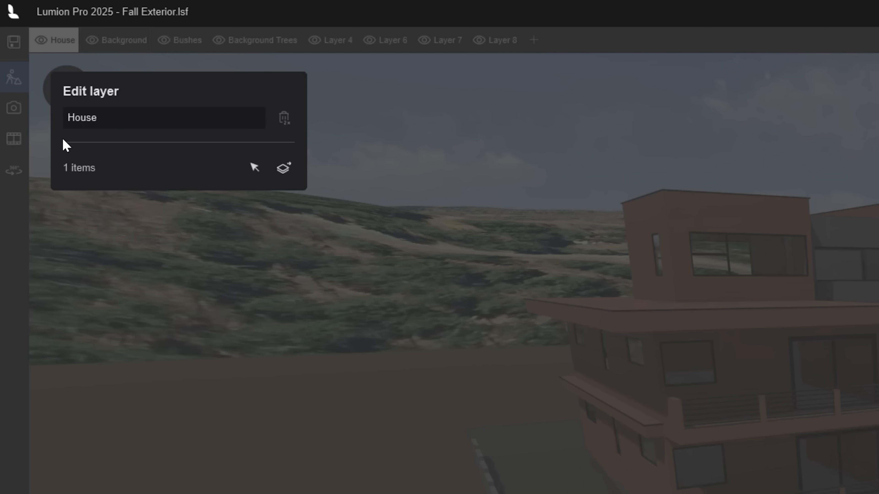
# Place Backdrop trees 001 a on the Background layer and scale the arc around the site
pyautogui.click(123, 40)
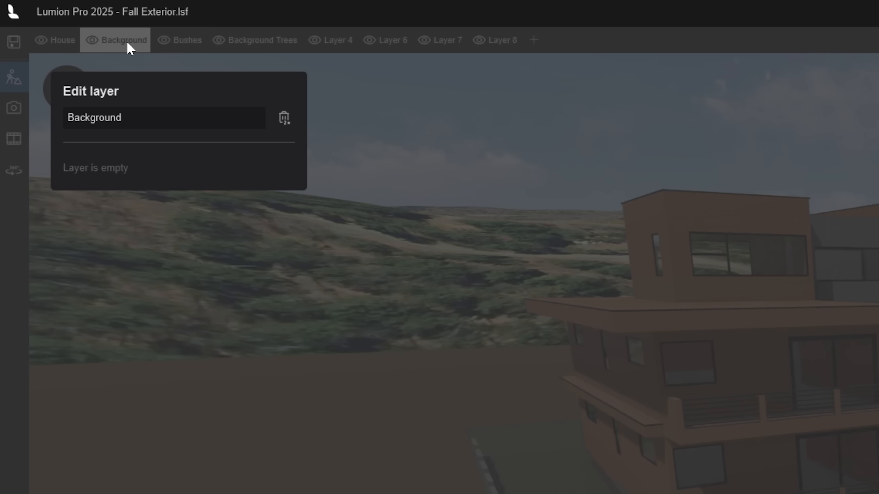
pyautogui.moveTo(118, 170)
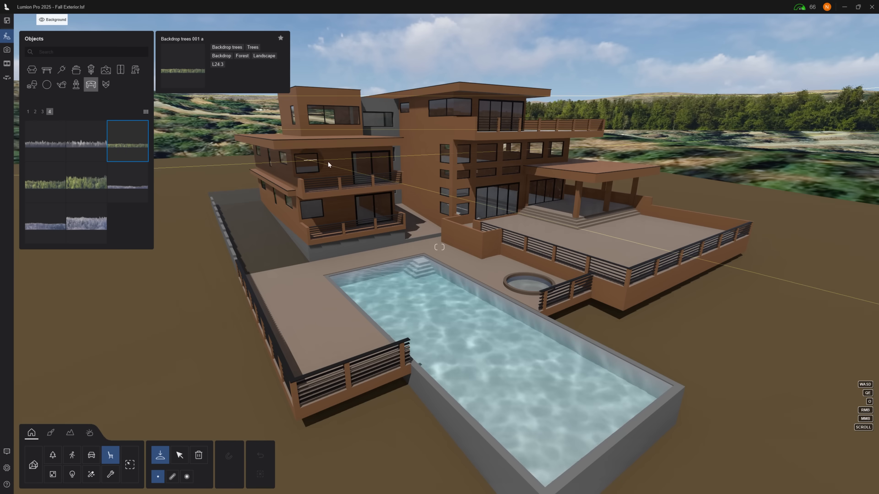
pyautogui.scroll(-3)
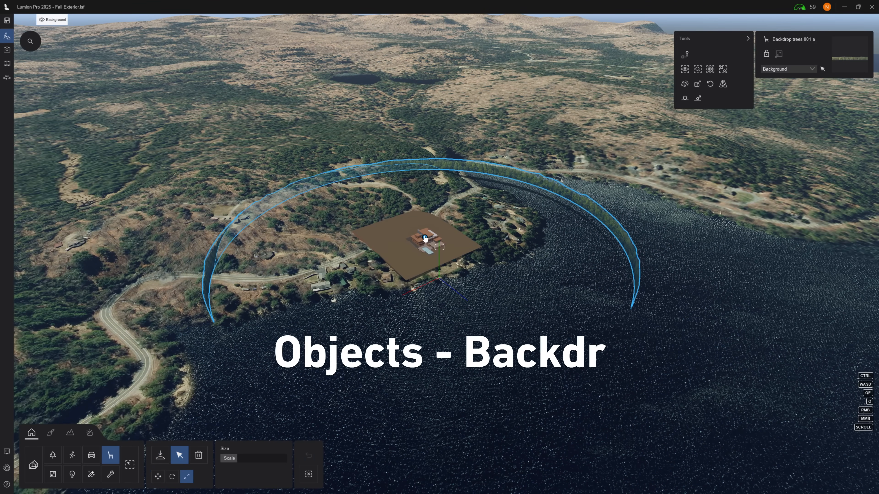
pyautogui.click(158, 477)
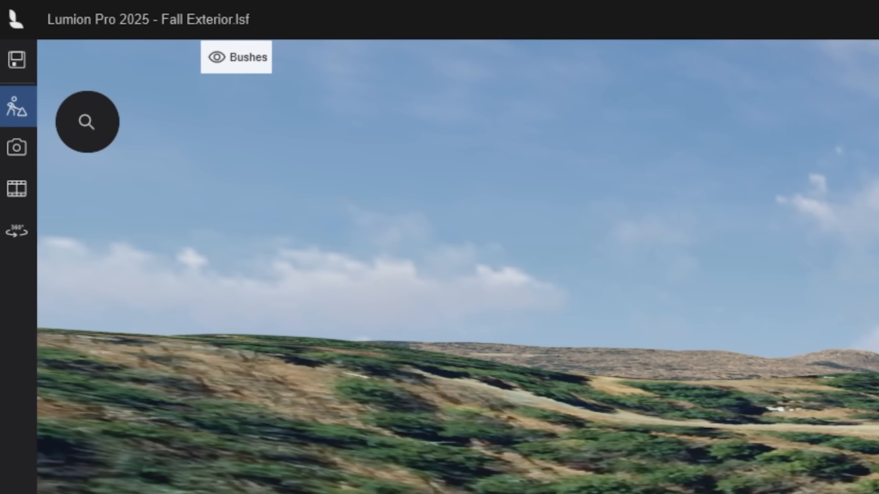
# Select all 500 Kermes Oak 03 bushes and randomize their rotation
pyautogui.click(247, 57)
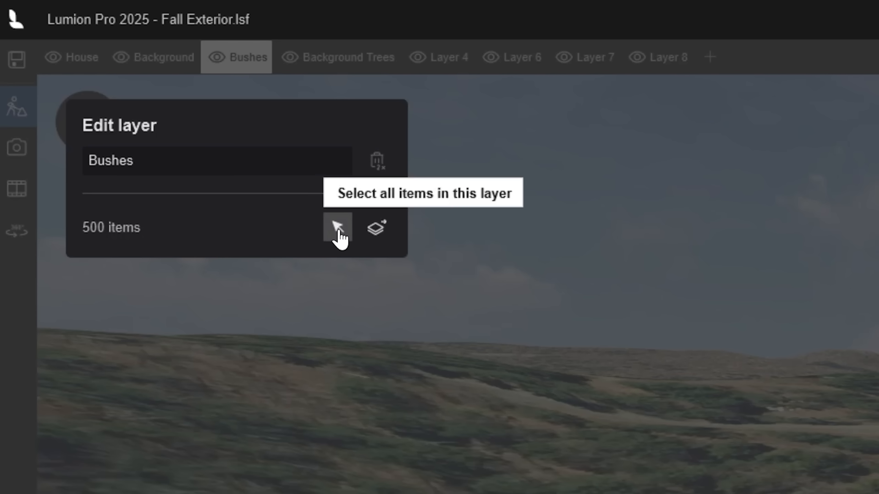
pyautogui.click(337, 228)
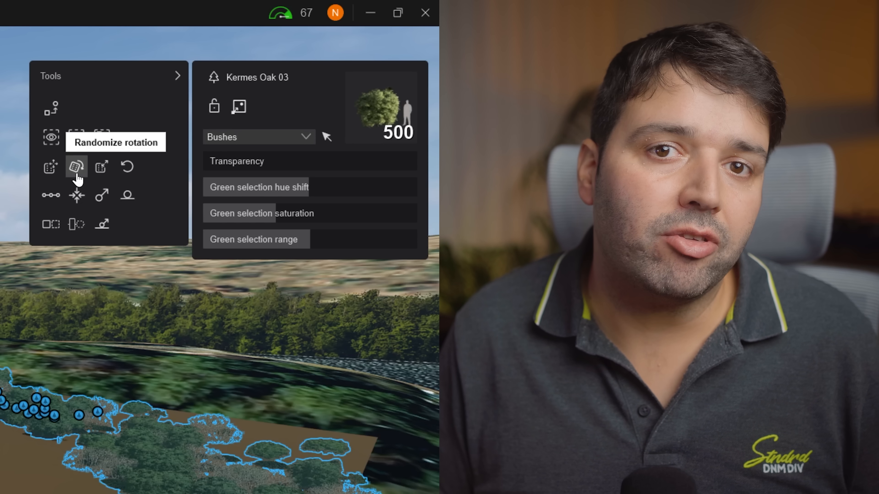
pyautogui.click(102, 166)
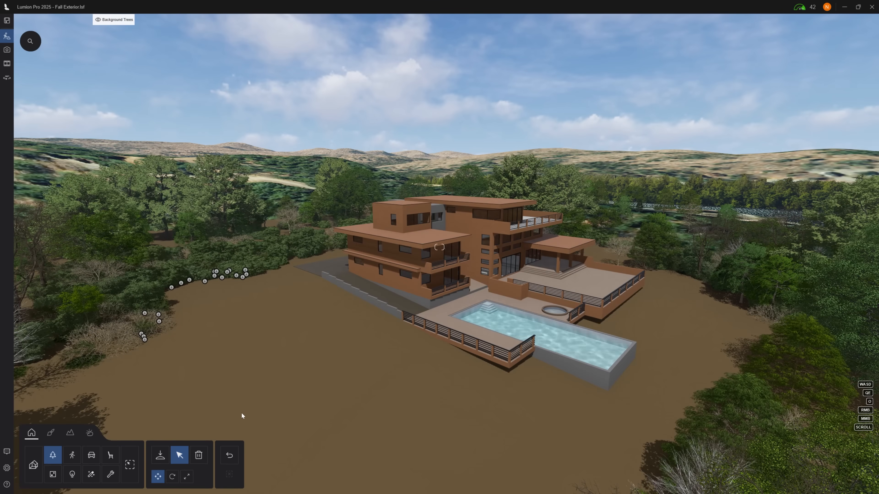
# Switch from scene building to Photo mode
pyautogui.click(7, 50)
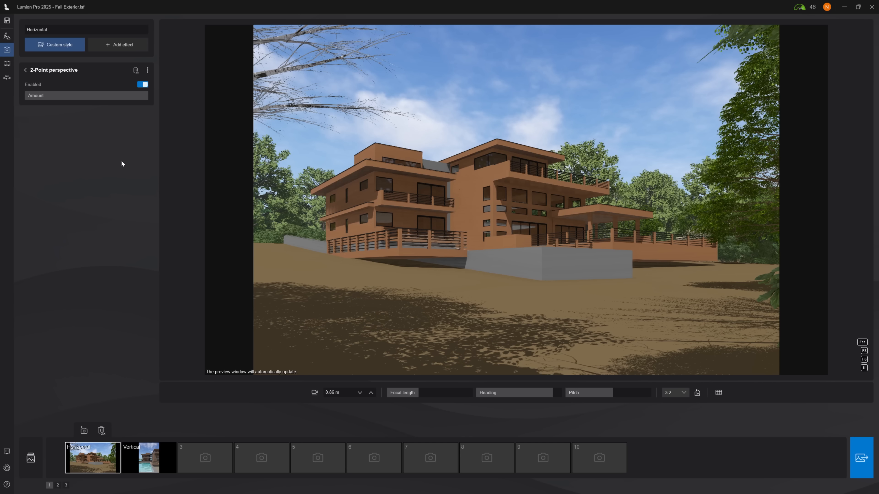
# Add Ray tracing and Color correction effects with Auto exposure turned off
pyautogui.click(118, 44)
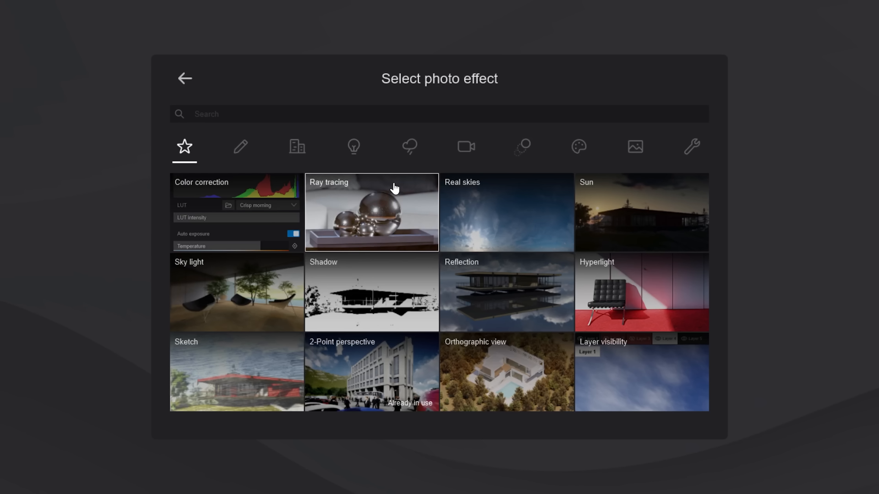
pyautogui.click(371, 212)
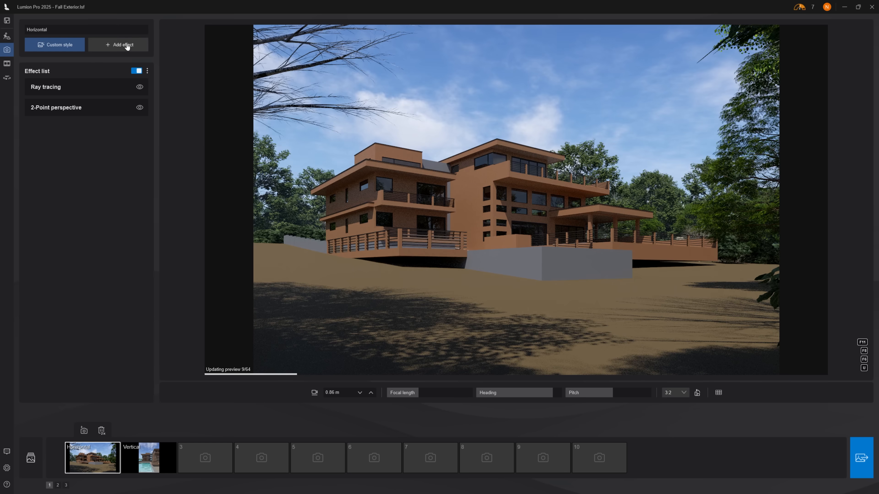
pyautogui.click(118, 45)
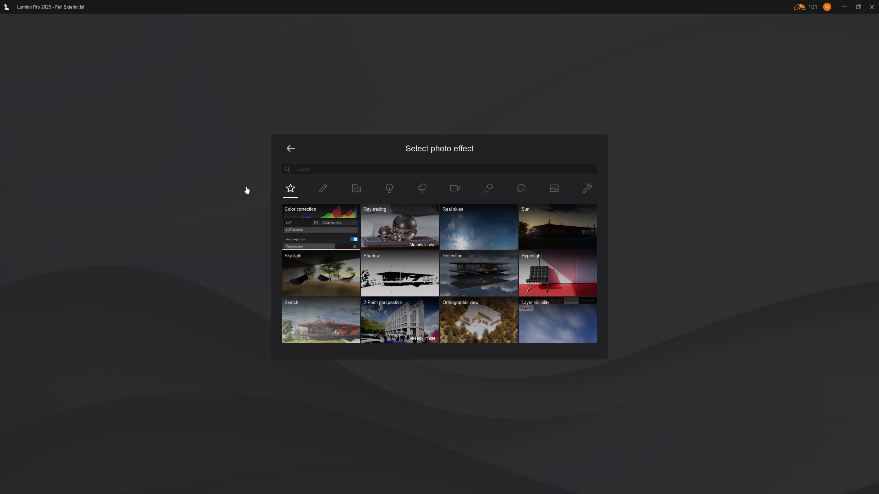
pyautogui.click(320, 227)
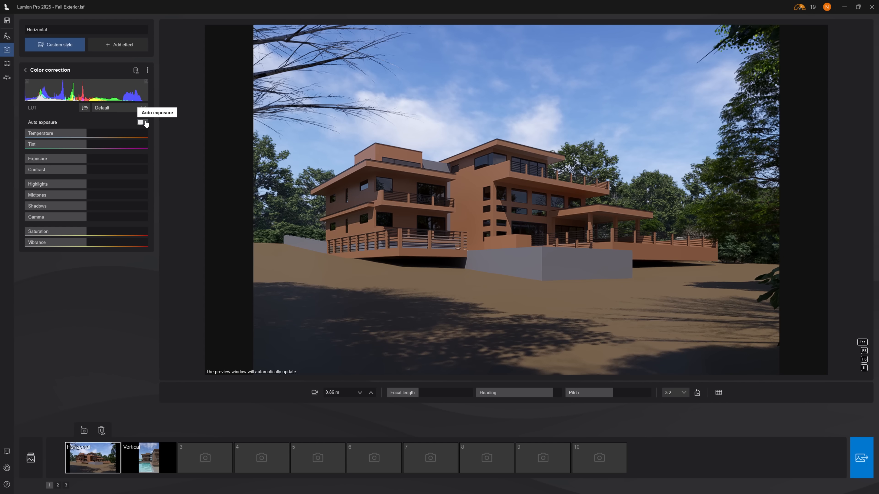
pyautogui.click(141, 122)
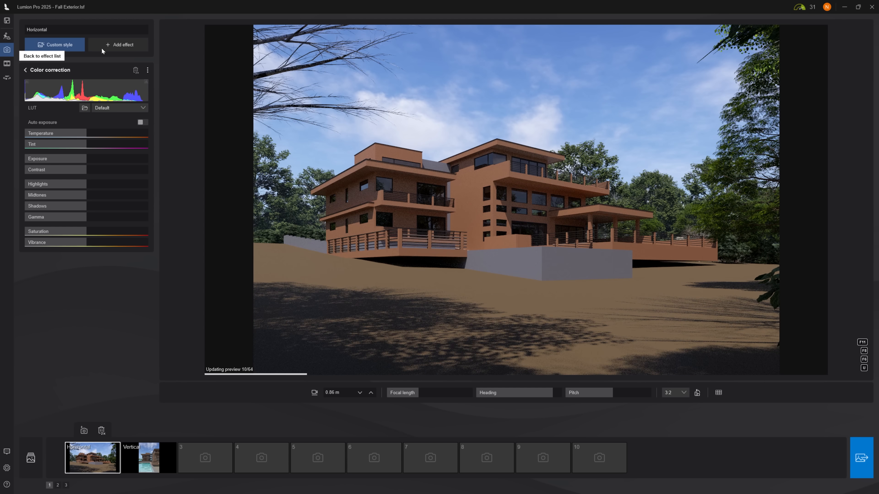
pyautogui.click(118, 45)
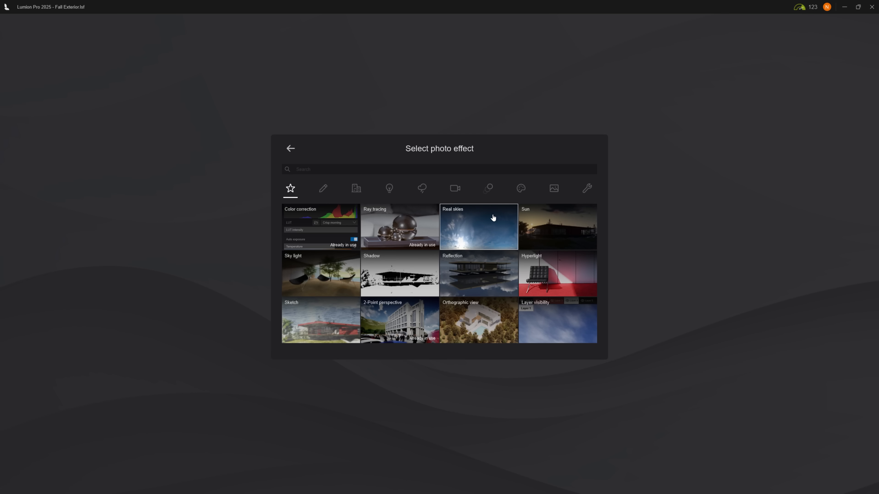
# Add the Real skies effect and browse the morning HDRI skies
pyautogui.click(477, 227)
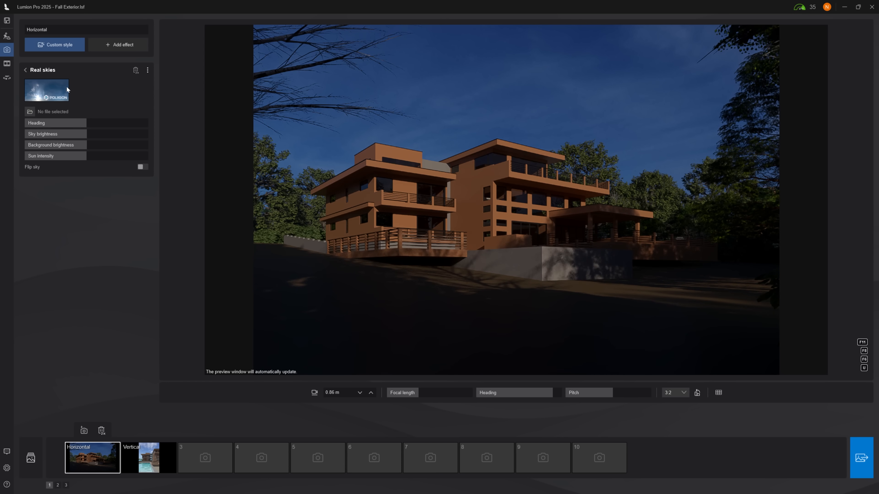
pyautogui.click(46, 90)
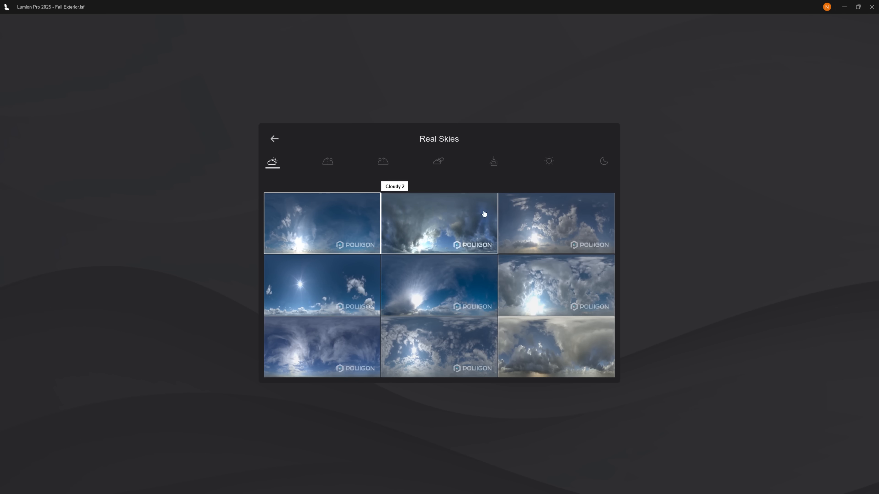
pyautogui.moveTo(413, 351)
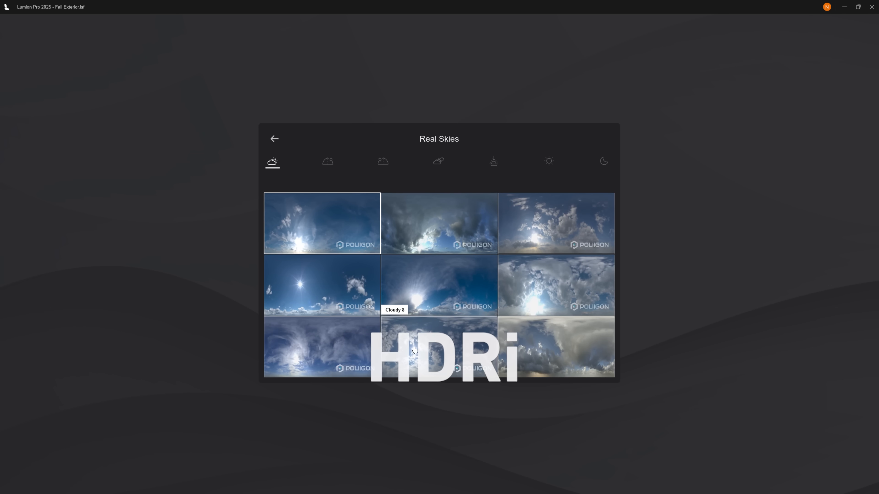
pyautogui.moveTo(384, 162)
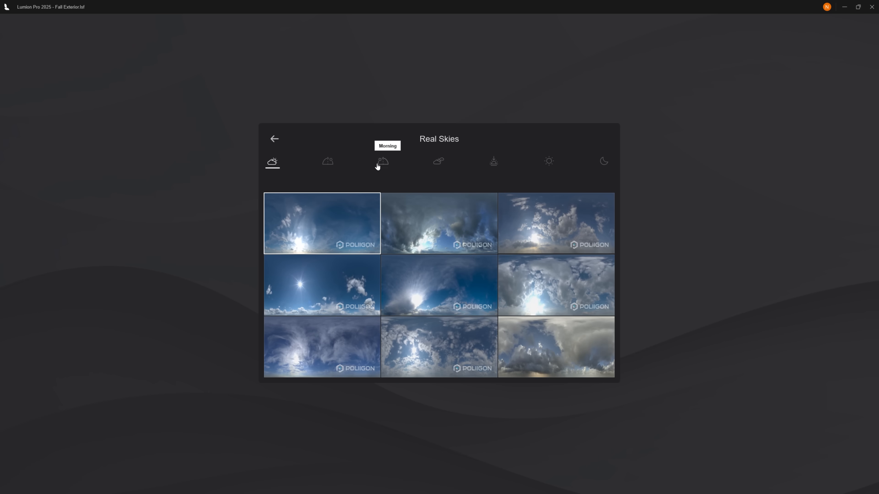
pyautogui.click(383, 162)
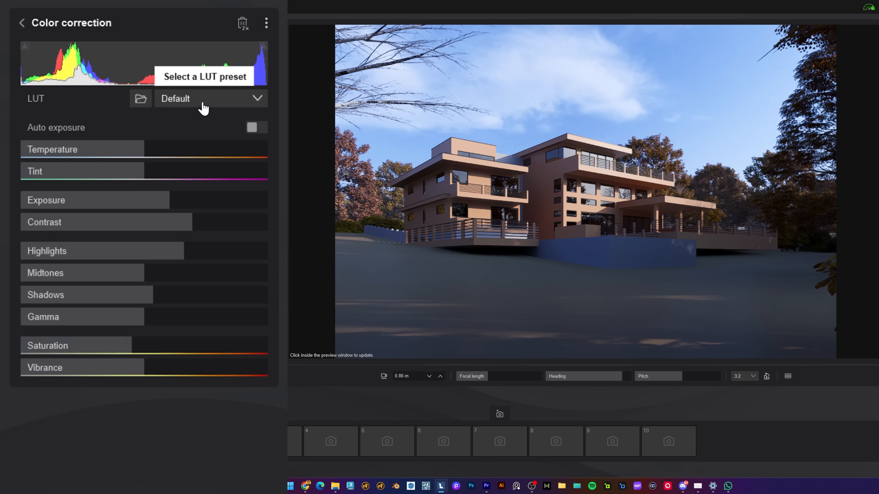
# Apply the Golden hour LUT and lower its intensity to 20%
pyautogui.click(211, 98)
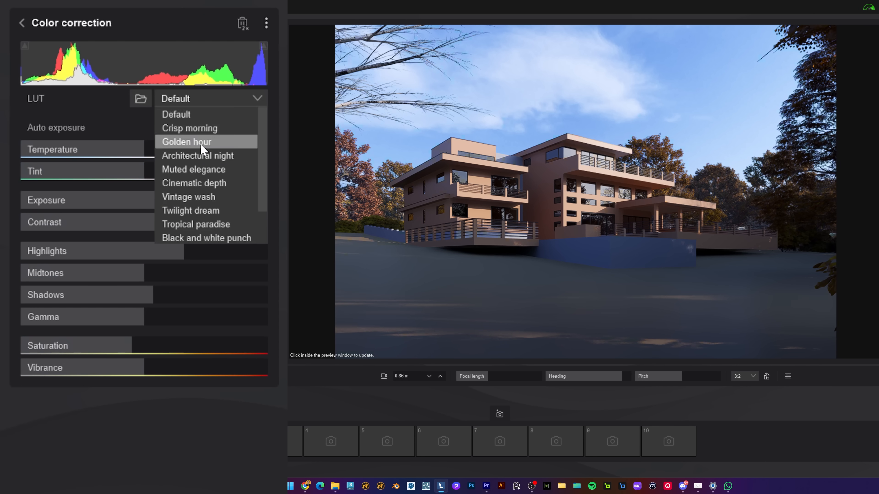
pyautogui.click(187, 141)
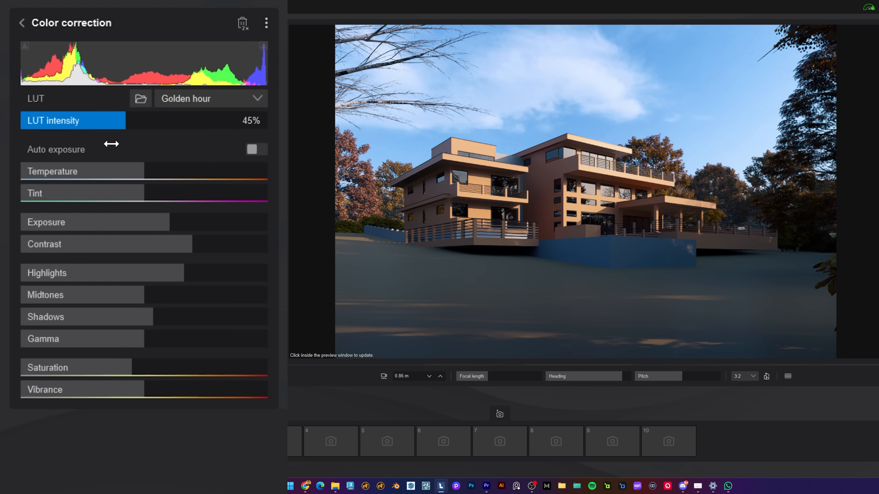
pyautogui.moveTo(107, 121); pyautogui.dragTo(45, 121)
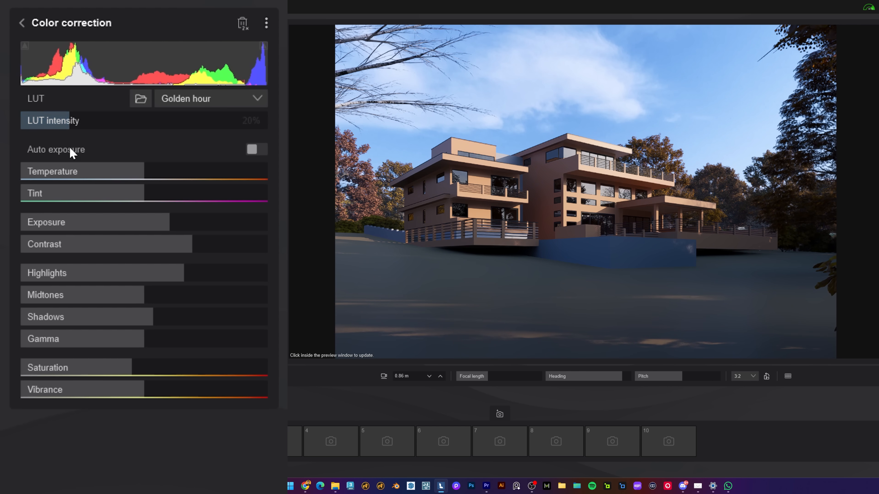
pyautogui.click(21, 23)
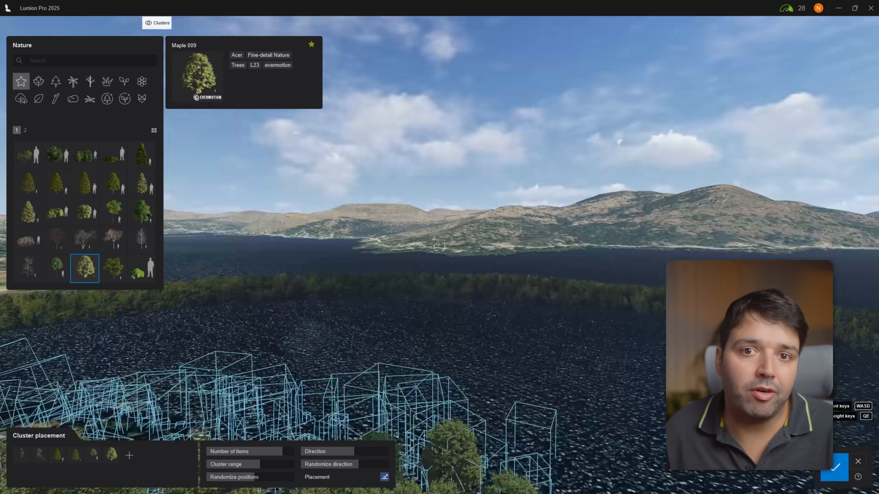
# Select Leafless Tree 011, move it further right with the Move tool, and return to photo mode
pyautogui.click(834, 468)
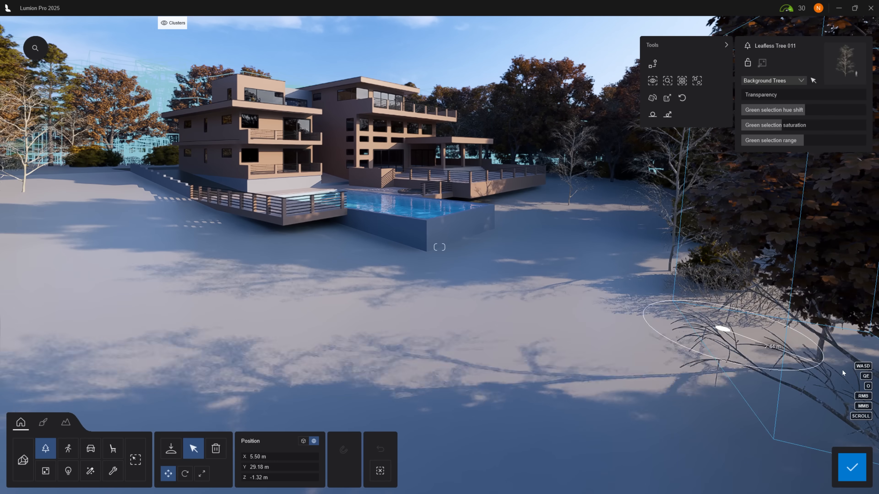
pyautogui.click(201, 474)
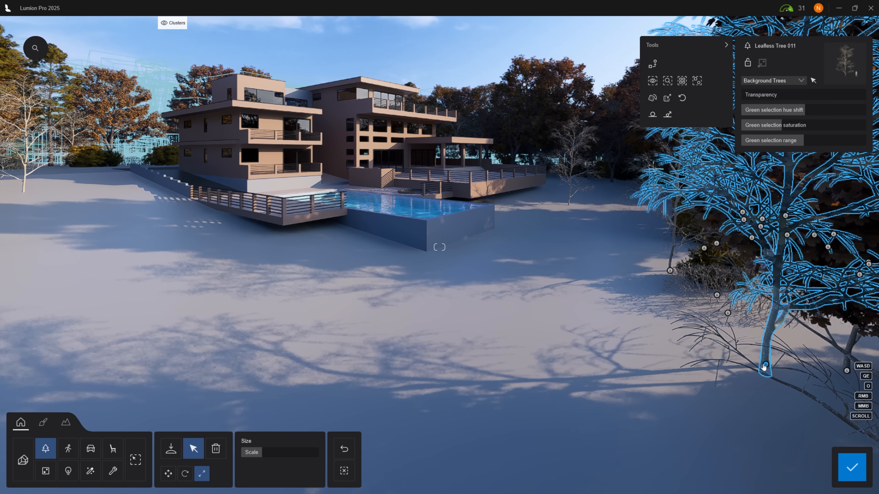
pyautogui.click(167, 473)
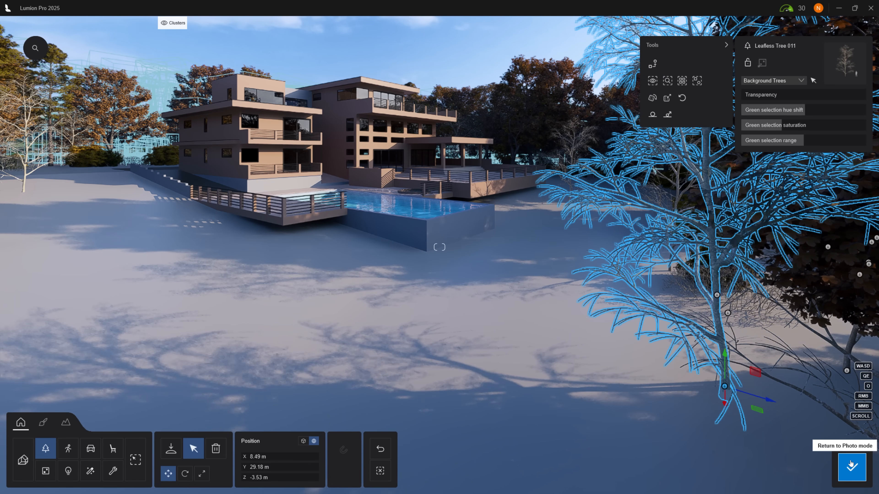
pyautogui.click(849, 466)
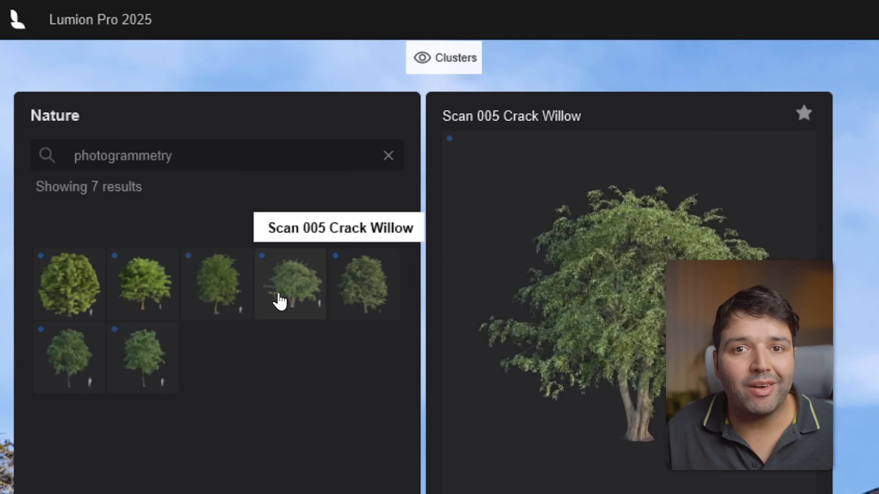
# Place the Scan 002 SweetChestnut photogrammetry tree and the imported Ash_Ash4 tree in front of the house
pyautogui.click(289, 284)
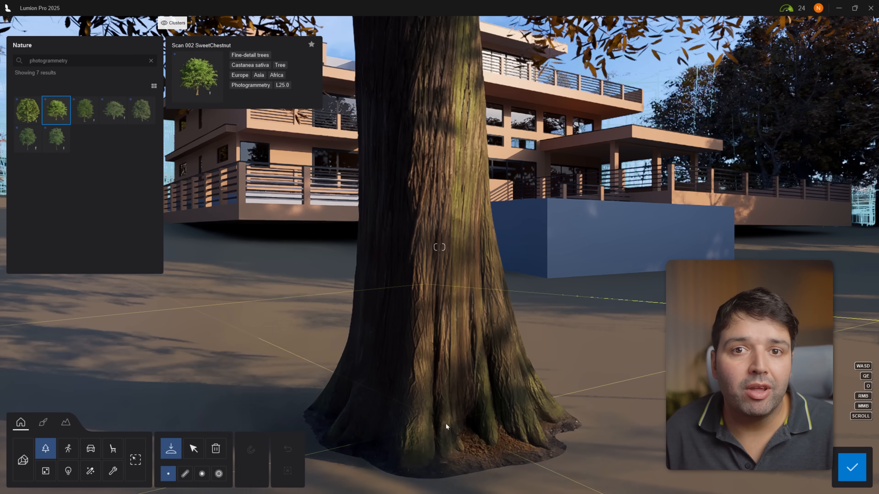
pyautogui.click(27, 110)
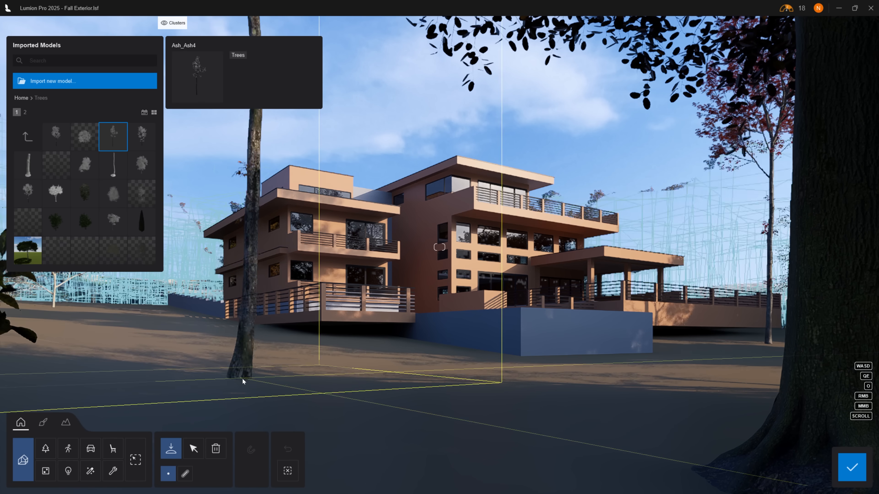
pyautogui.click(142, 137)
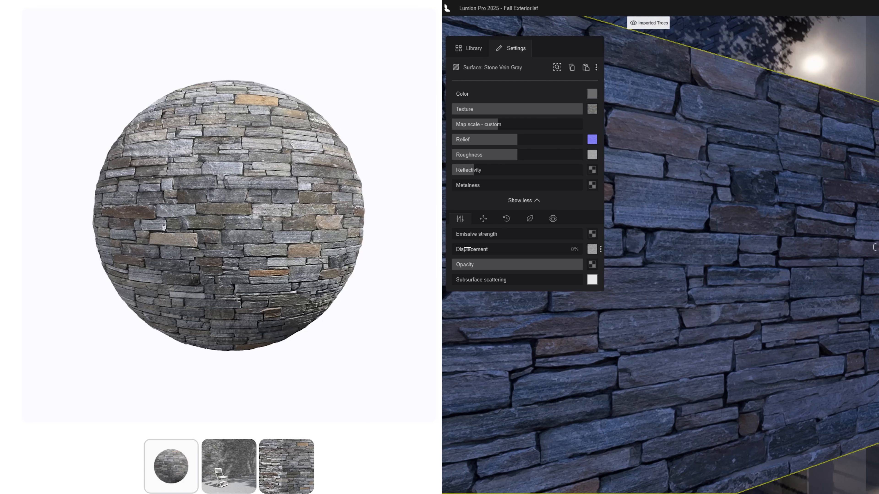
# Lower the Concrete Stamped Ashlar pool wall texture strength to 62%
pyautogui.click(228, 466)
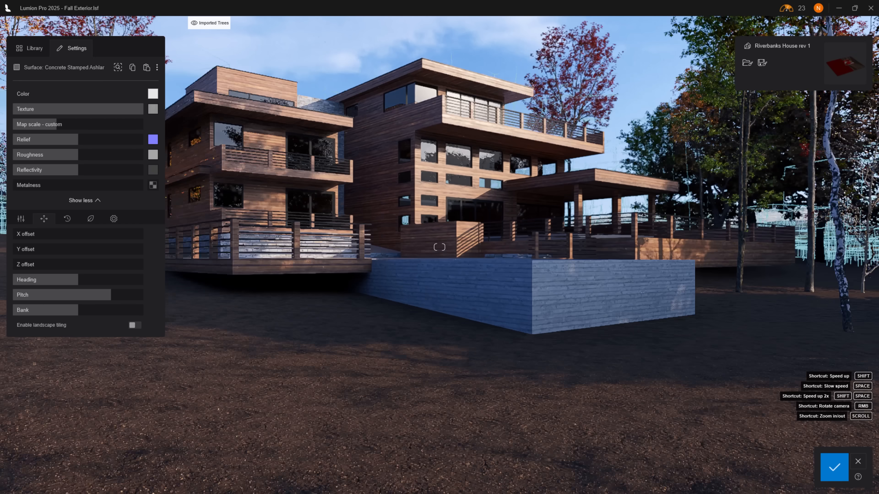
pyautogui.click(153, 93)
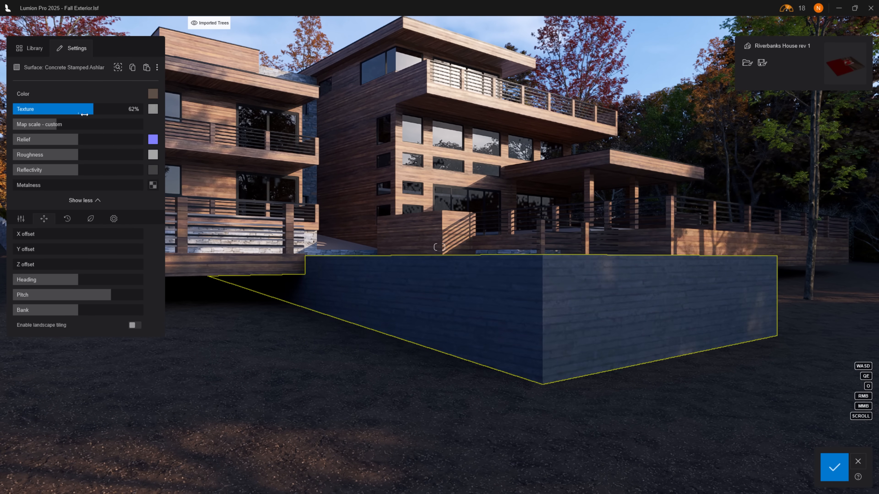
# Give the Color H02 railing slats the Metal 001 finish with 16% soft edges
pyautogui.click(152, 93)
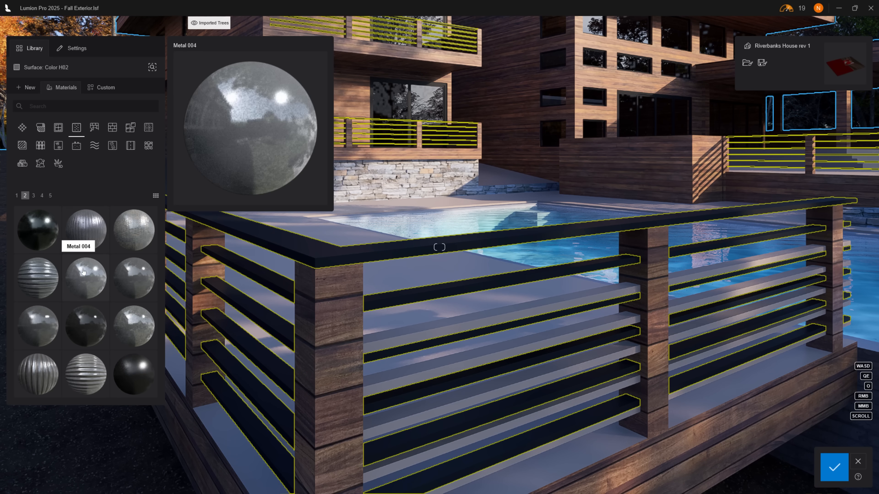
pyautogui.click(37, 229)
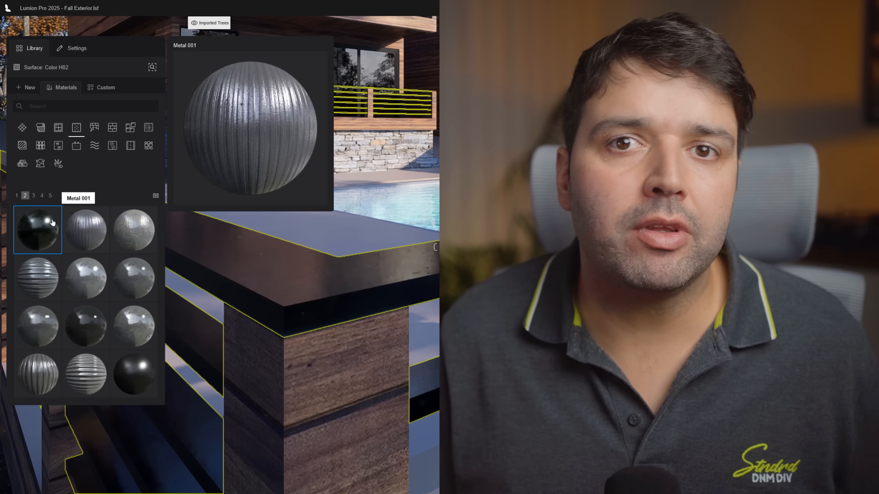
pyautogui.click(77, 48)
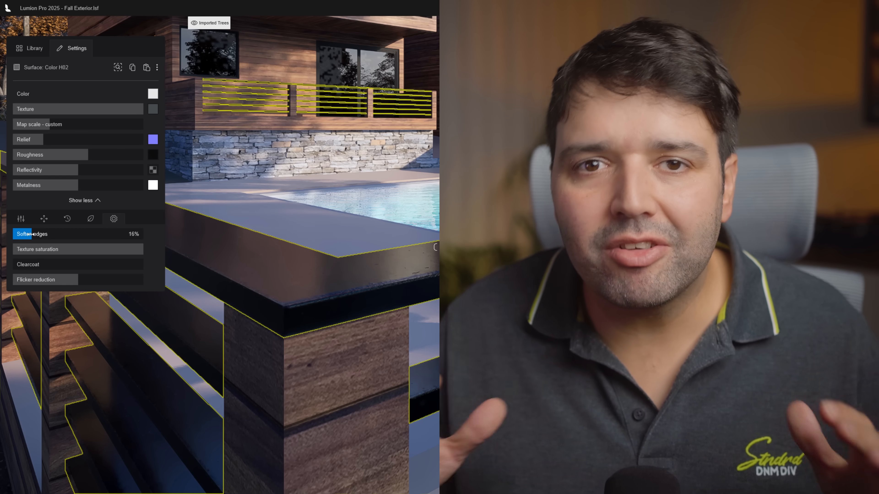
pyautogui.moveTo(132, 68)
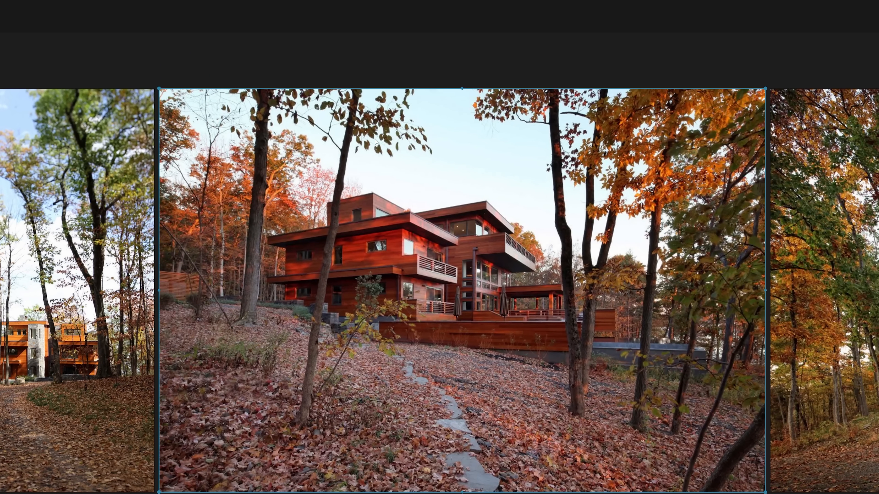
pyautogui.moveTo(275, 290)
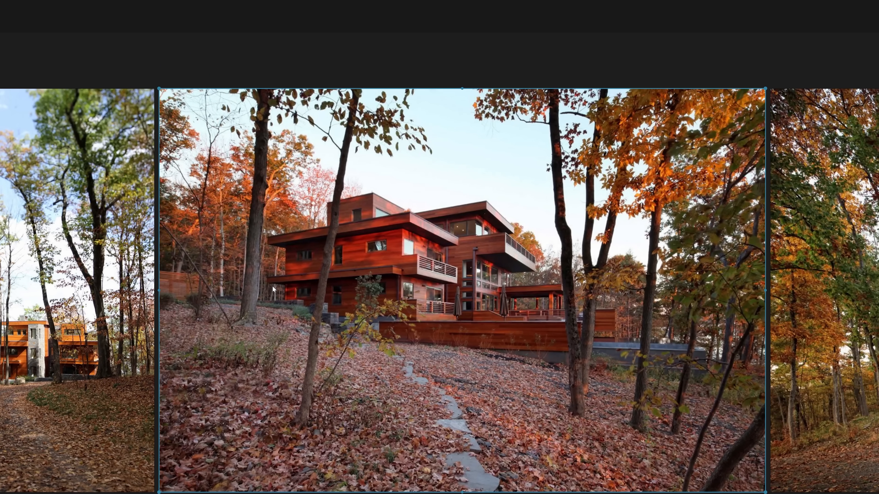
pyautogui.moveTo(655, 365)
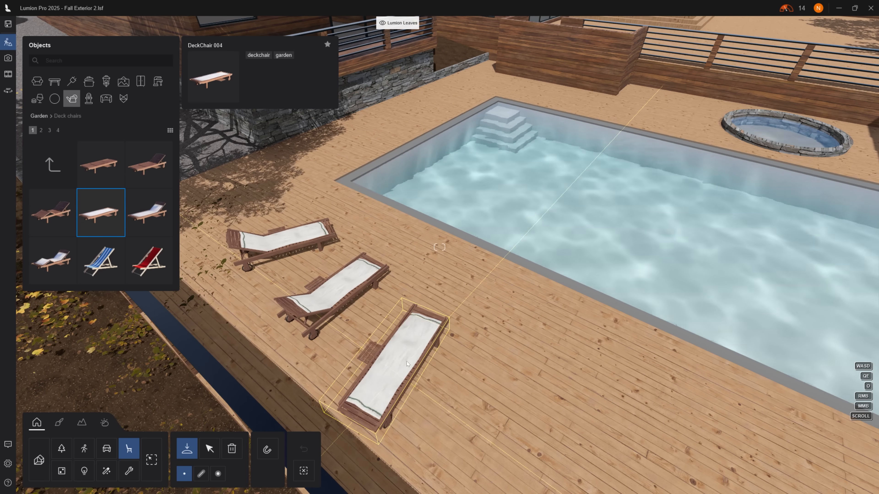
# Add another deck chair style, PlantPot 041 in the deck corner and Curtains01 behind the windows
pyautogui.click(52, 261)
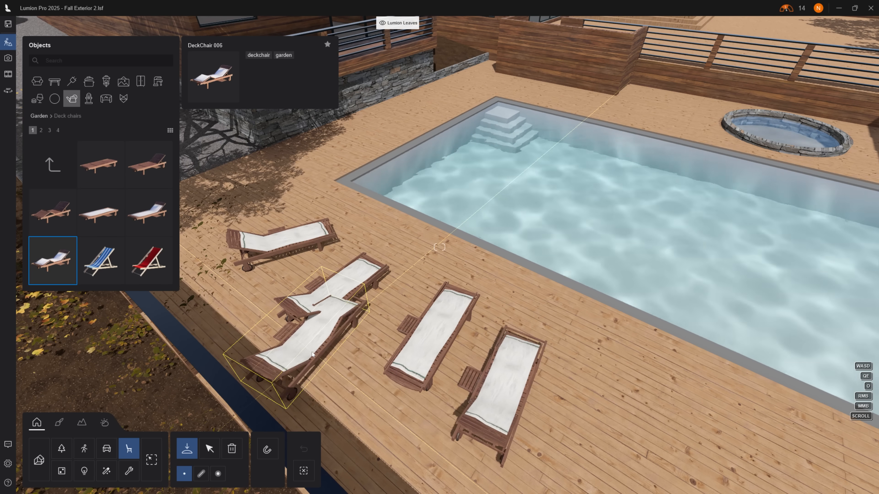
pyautogui.write('plant')
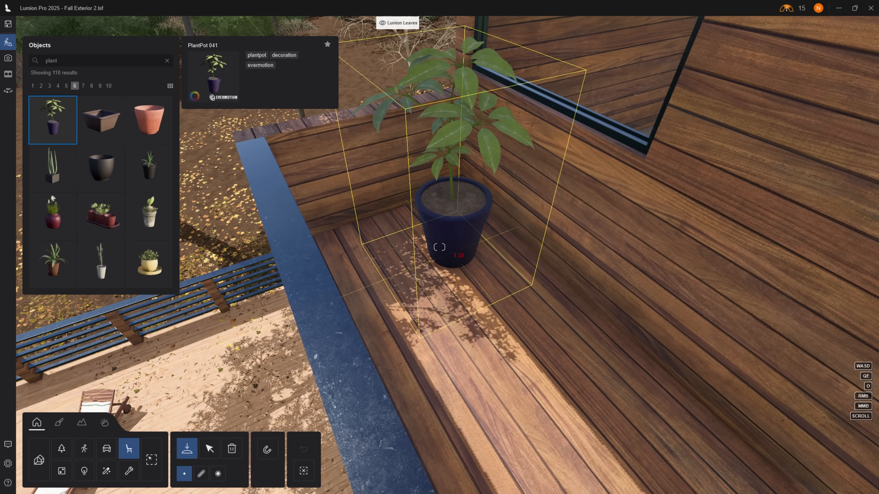
pyautogui.click(39, 459)
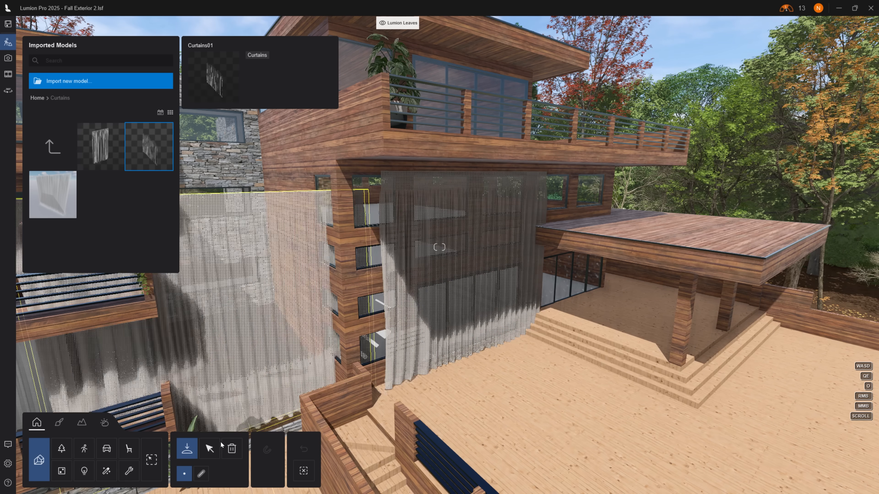
pyautogui.click(209, 448)
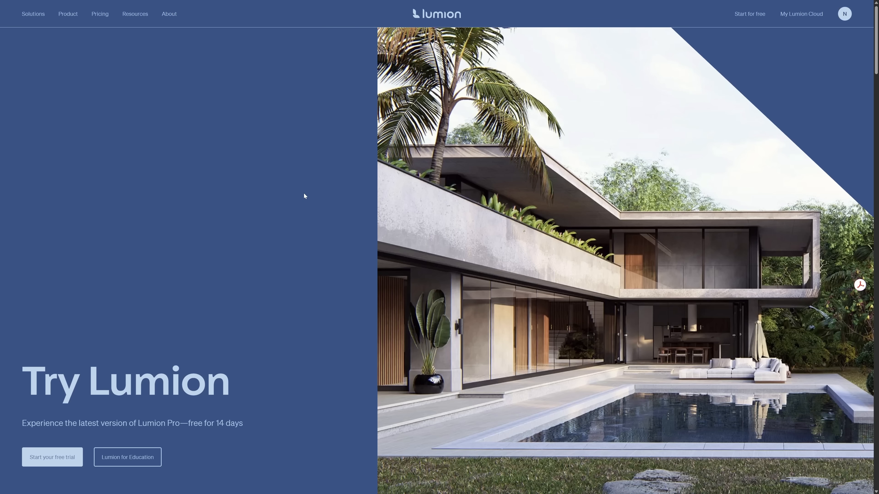
# Go to the Lumion for Education page from the Try Lumion page and scroll down it
pyautogui.click(127, 457)
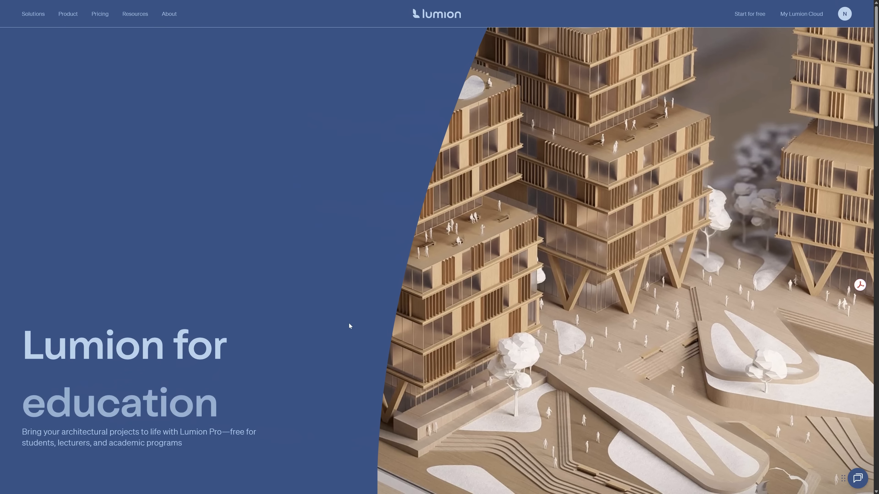
pyautogui.scroll(-3)
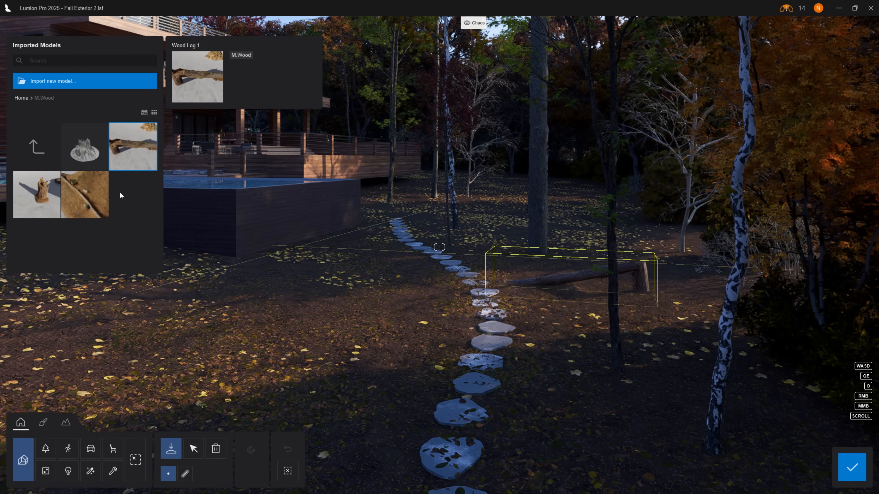
# Place the imported Wood Stump 1 on the leafy ground beside the stepping-stone path
pyautogui.click(36, 196)
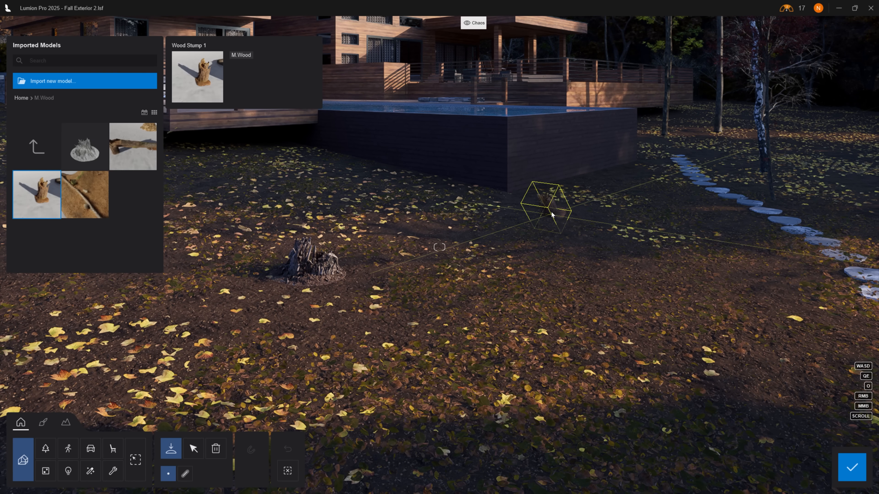
pyautogui.click(46, 449)
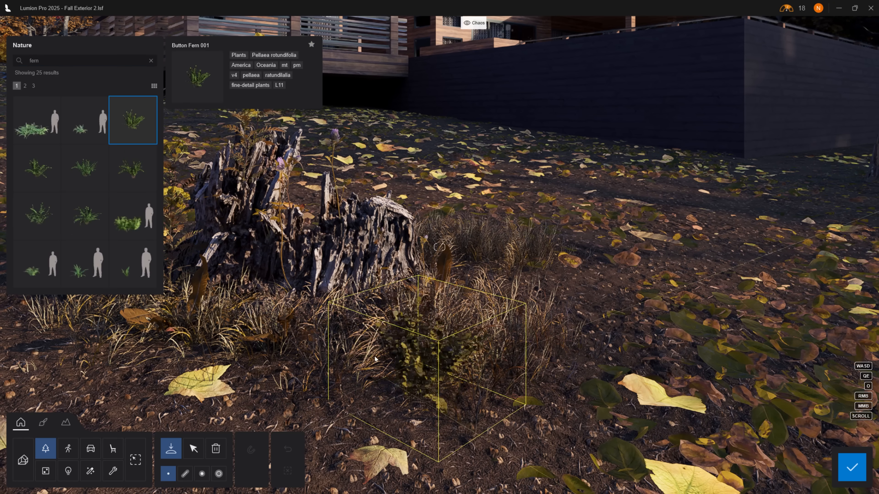
# Plant Button Fern 001 beside the stump and another fern on the forest floor
pyautogui.click(85, 264)
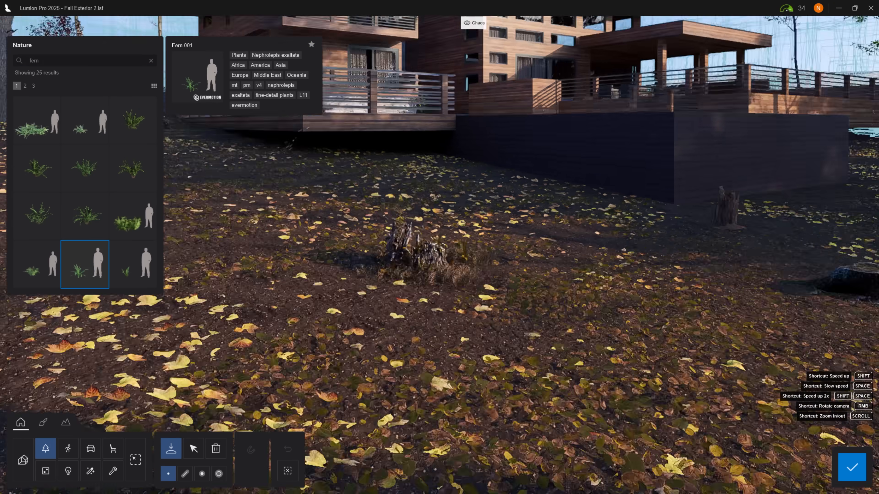
pyautogui.click(201, 474)
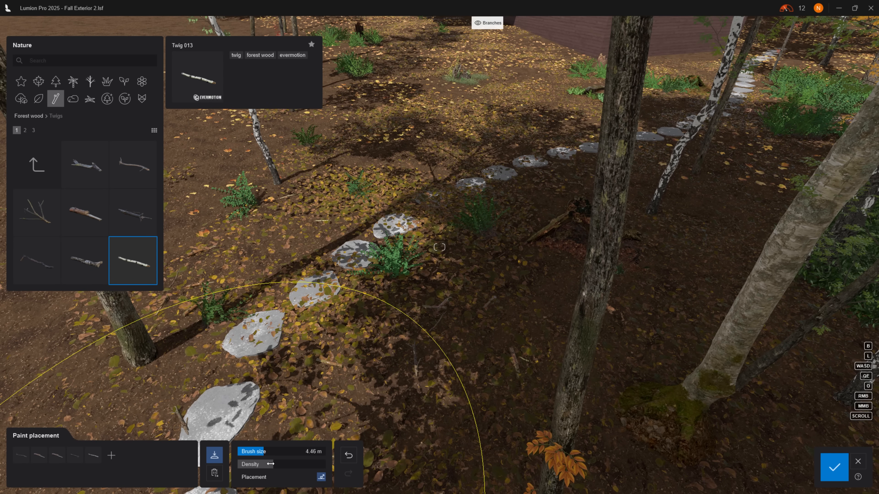
pyautogui.moveTo(412, 83)
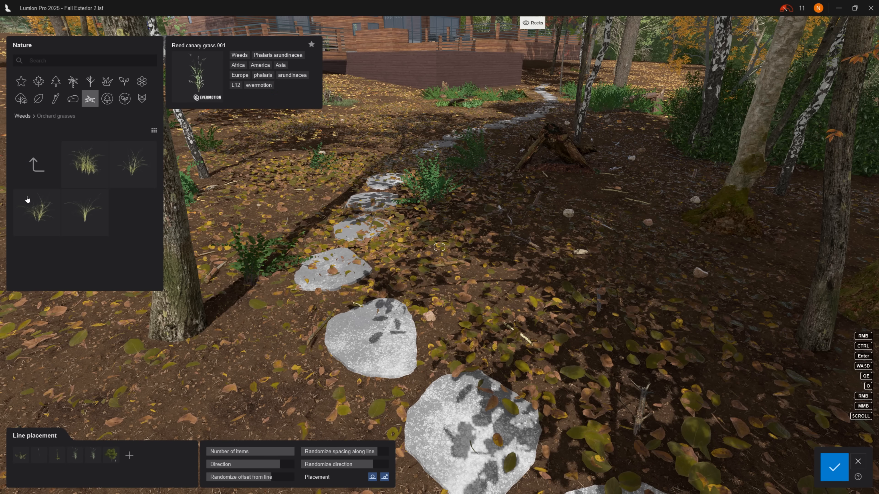
# Choose WildGrass ClusterSmall RT to place grass clumps along the path
pyautogui.click(84, 212)
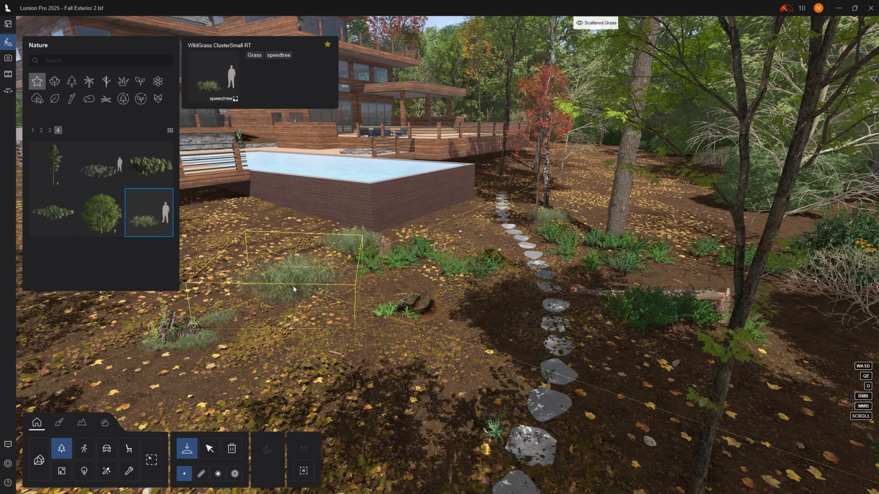
# Select the scattered WildGrass clusters and reposition them on the ground with F
pyautogui.press('f')
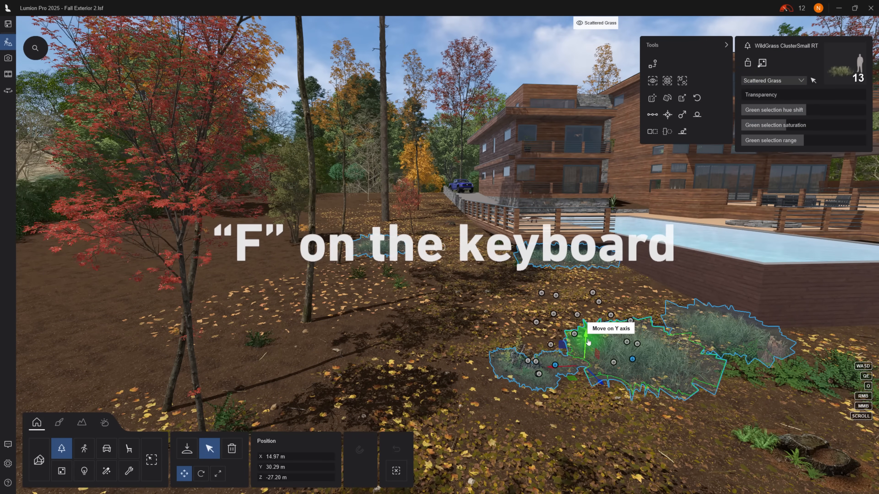
pyautogui.press('f')
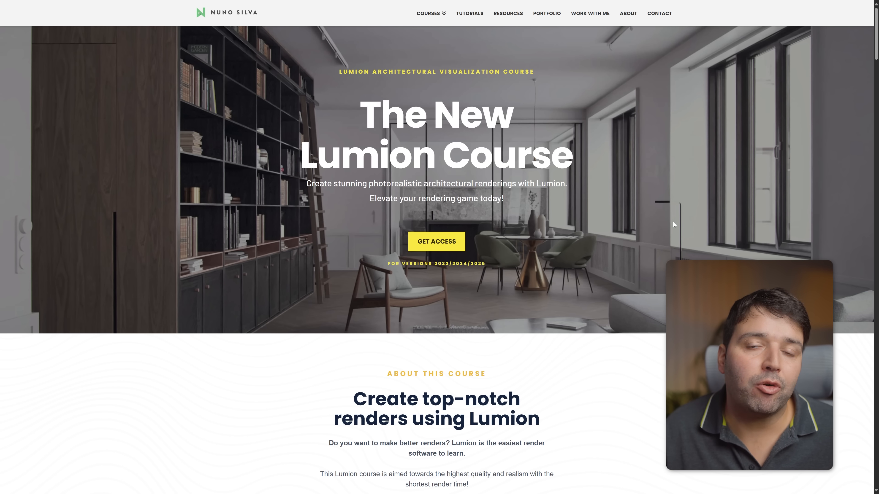
# Scroll down the Lumion 'Elevate your autumn scenes' page to the download form
pyautogui.scroll(-3)
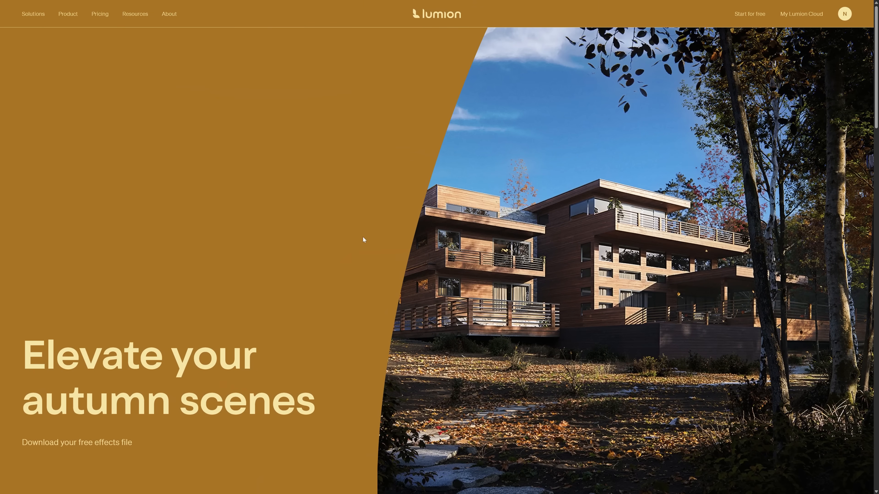
pyautogui.scroll(-3)
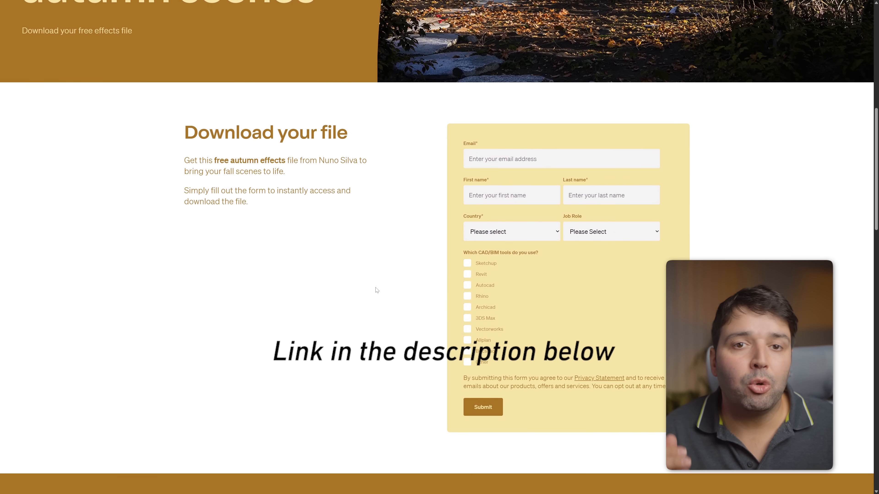
pyautogui.scroll(-3)
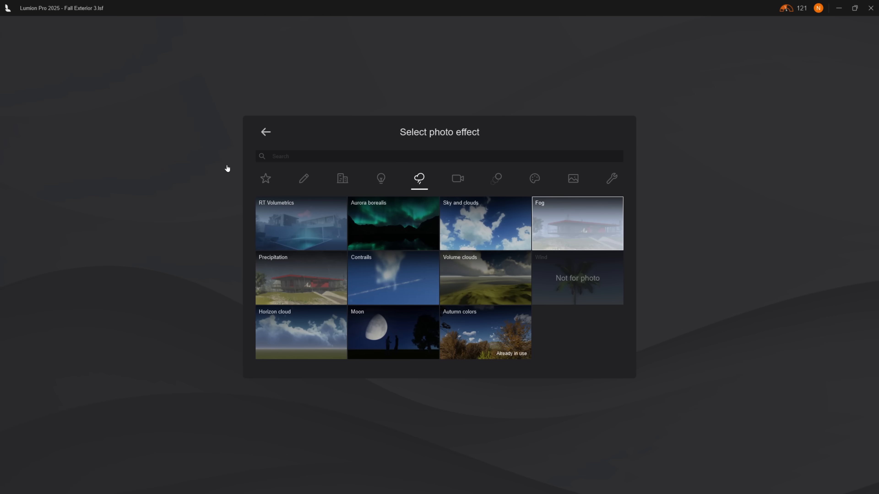
# Set fog falloff to 1% with adjusted density and reduce the Bloom amount
pyautogui.click(577, 224)
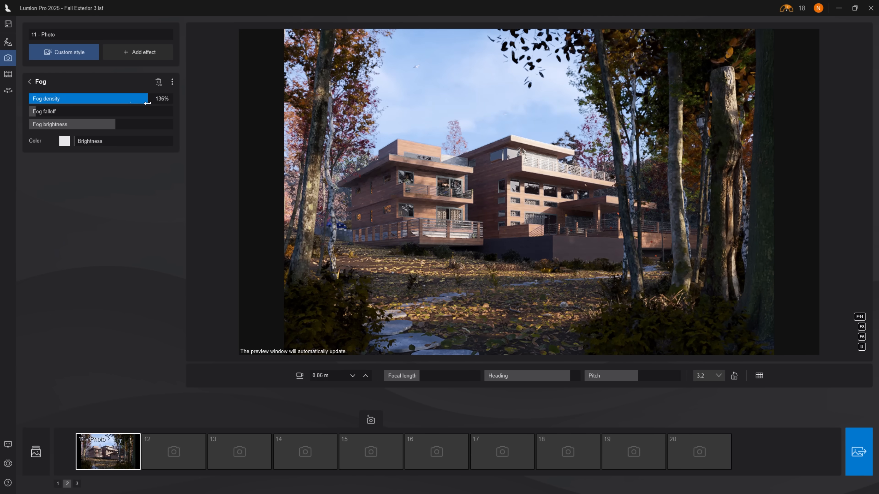
pyautogui.click(44, 111)
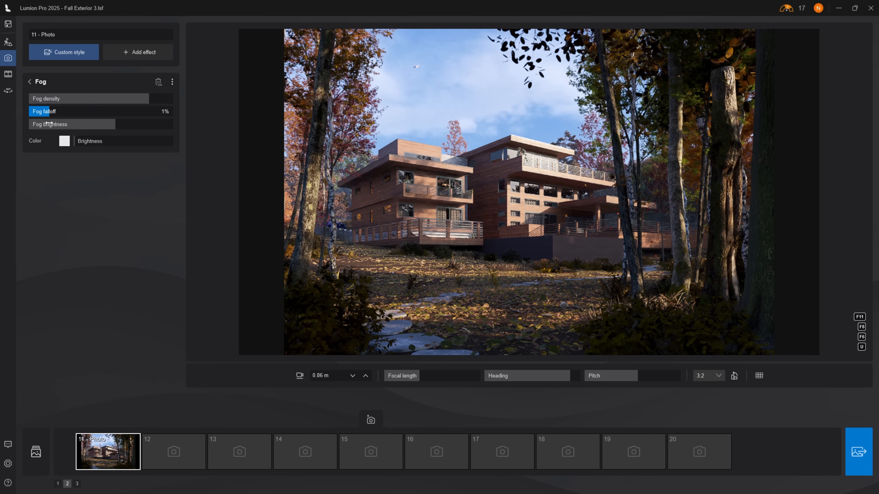
pyautogui.click(64, 140)
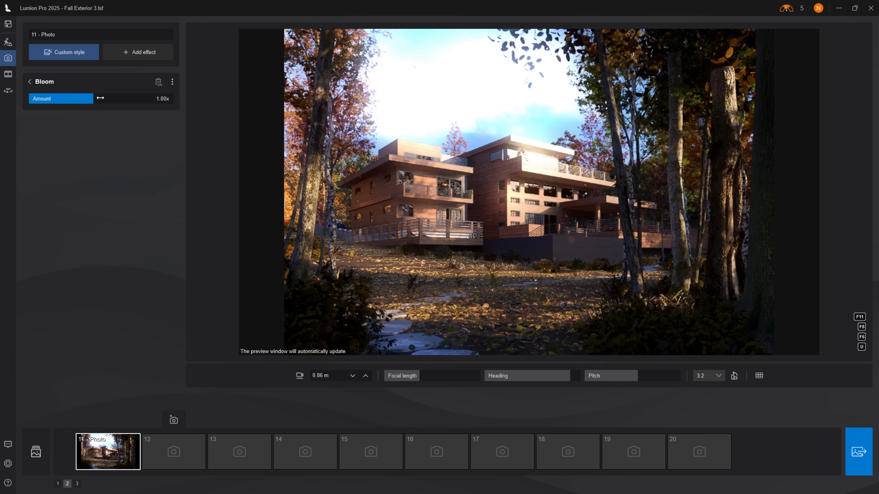
pyautogui.moveTo(92, 98); pyautogui.dragTo(30, 98)
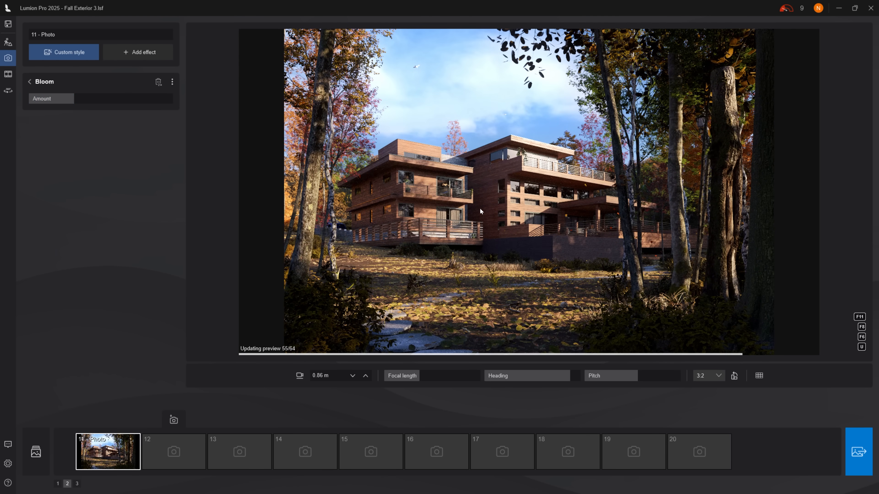
pyautogui.click(142, 51)
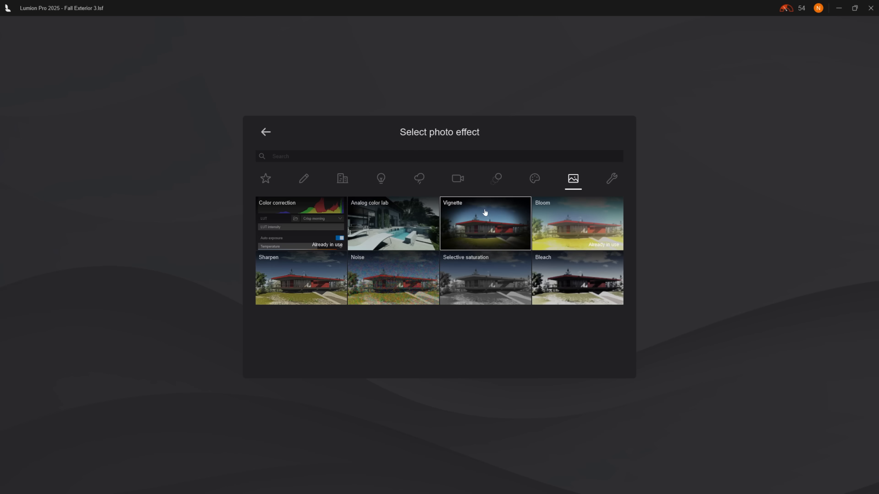
# Add Sharpen at 11% intensity and go back to the effect list
pyautogui.click(484, 223)
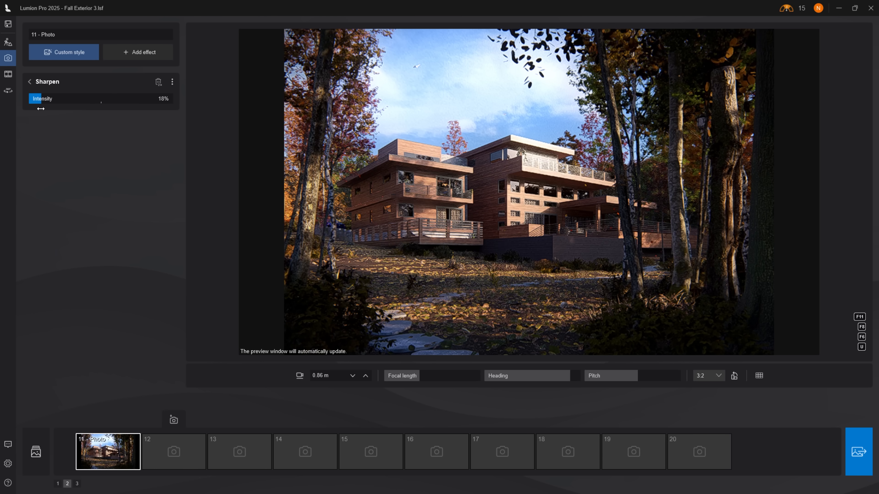
pyautogui.moveTo(101, 99); pyautogui.dragTo(33, 98)
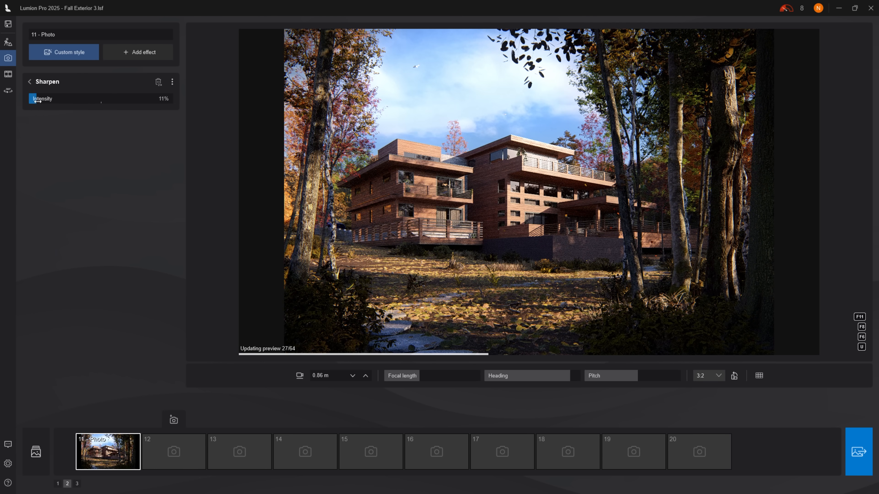
pyautogui.click(30, 82)
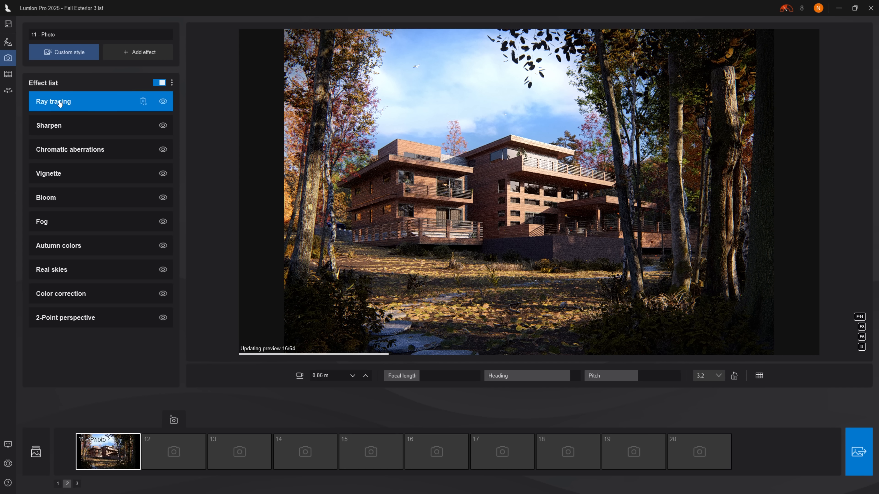
# Set Ray tracing to Custom quality with 4 light bounces
pyautogui.click(53, 102)
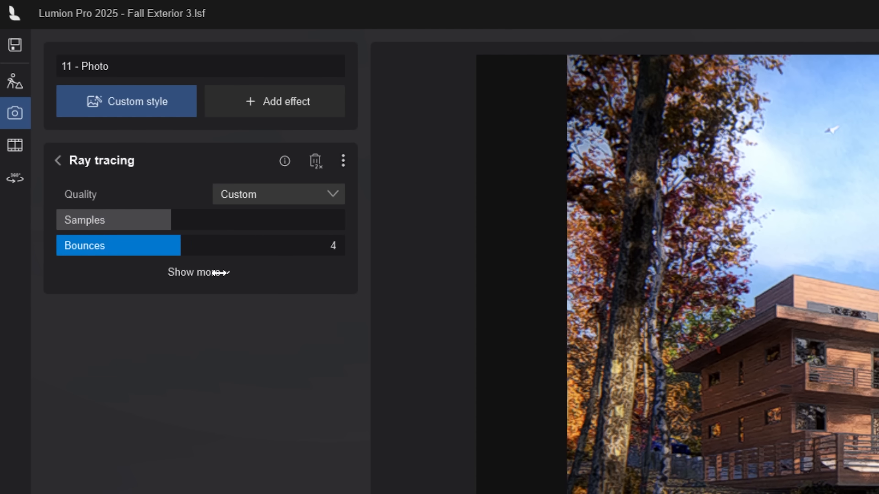
pyautogui.click(198, 272)
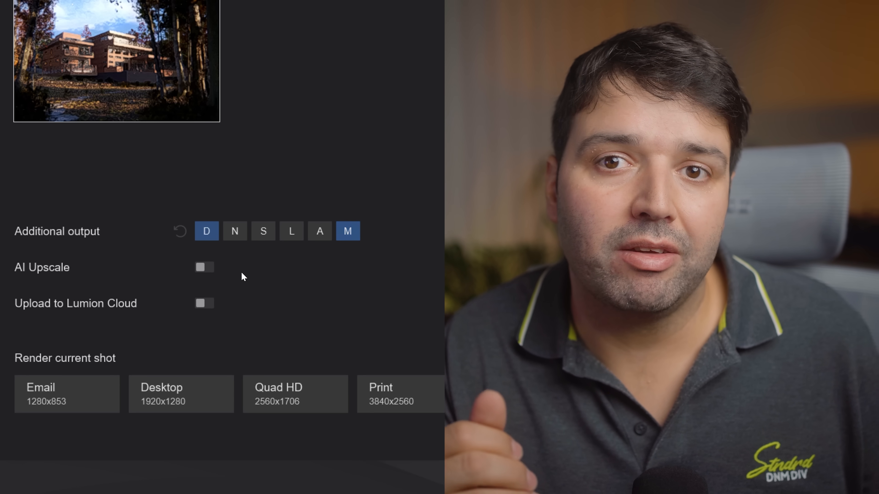
pyautogui.moveTo(205, 267)
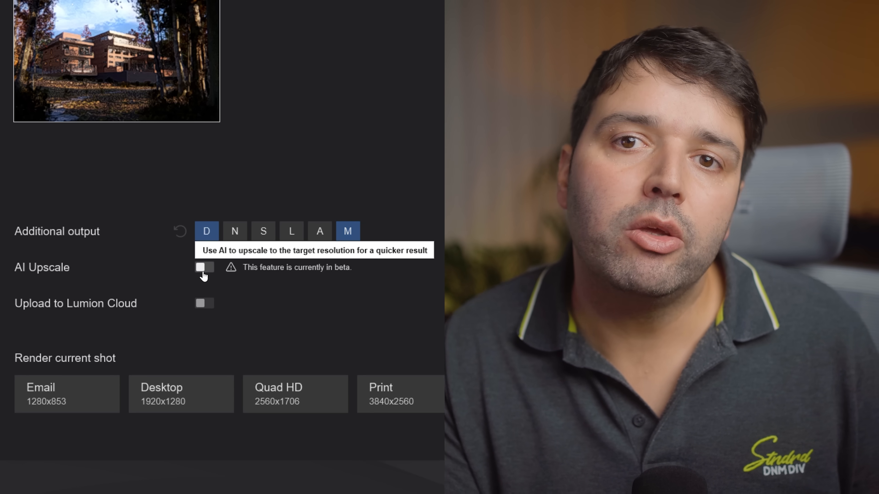
# Review the render options, leaving AI Upscale and Lumion Cloud upload off
pyautogui.click(205, 267)
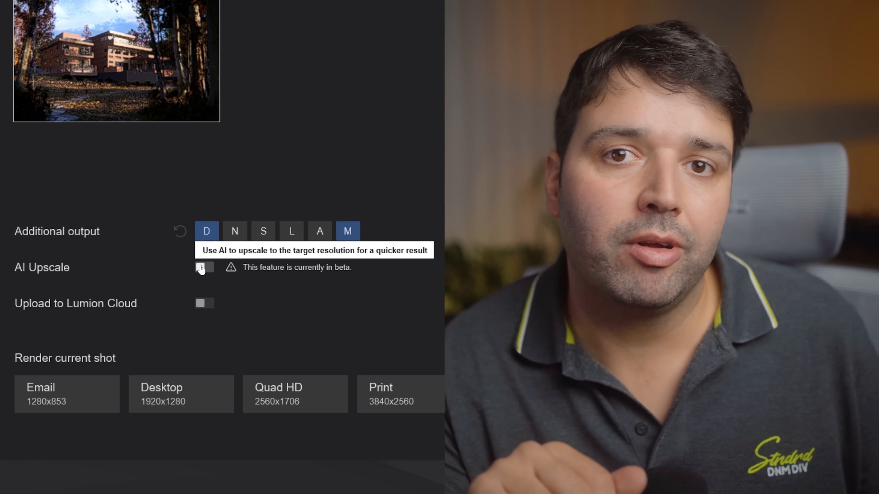
pyautogui.moveTo(204, 304)
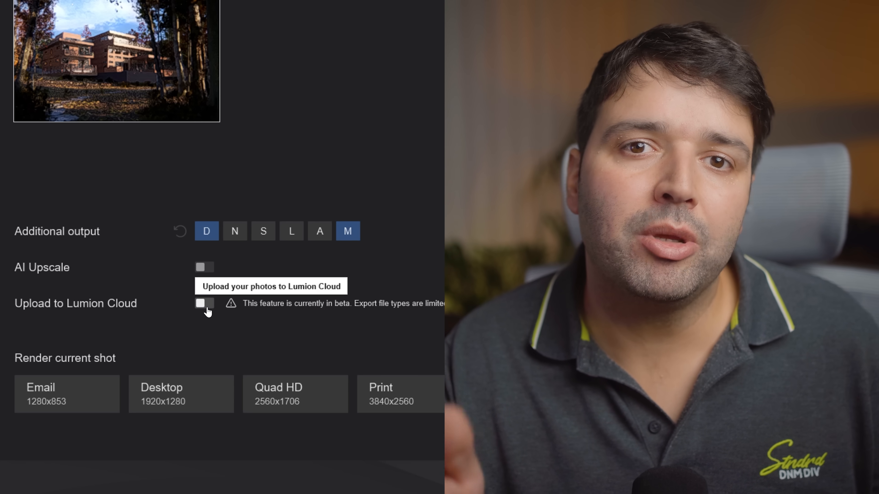
pyautogui.click(203, 303)
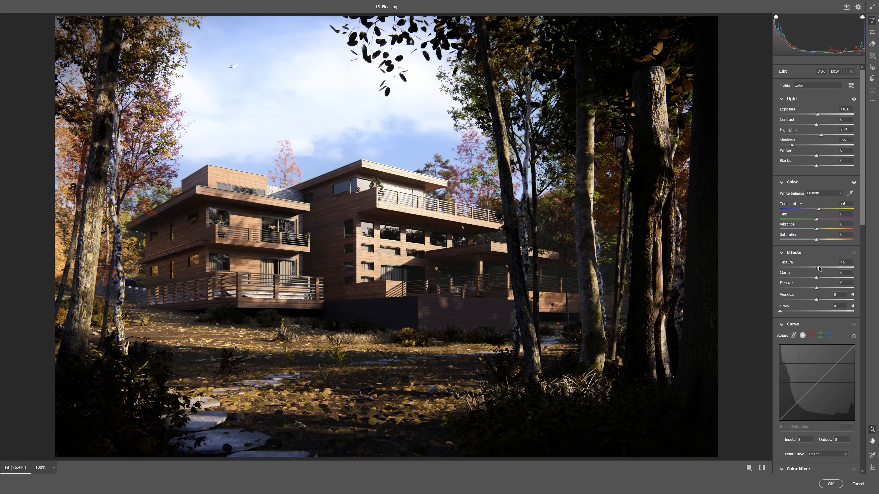
# Apply the Camera Raw exposure, highlight and shadow adjustments to 15_Final
pyautogui.click(761, 467)
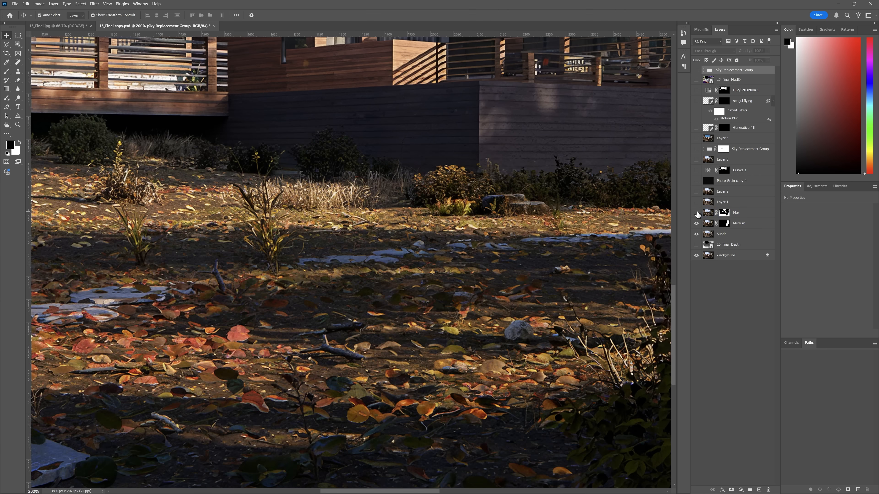
# Apply a Gaussian Blur of 0.4 pixel radius to the render
pyautogui.click(94, 4)
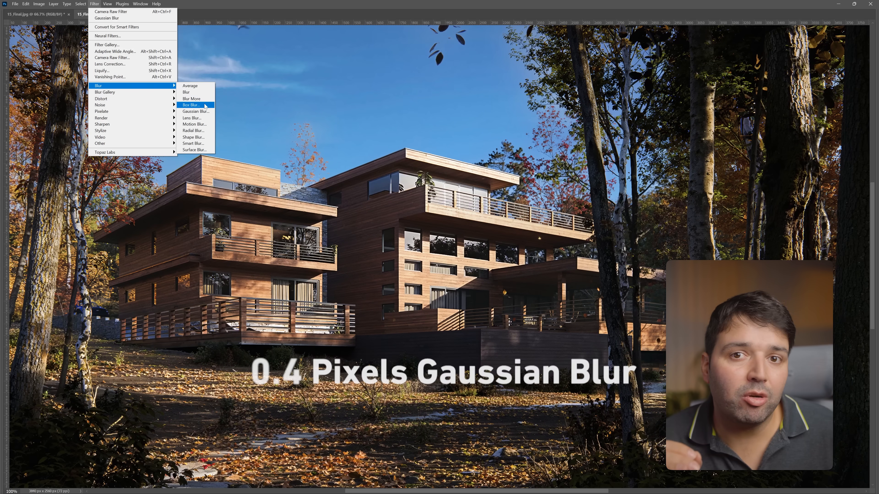
pyautogui.click(195, 111)
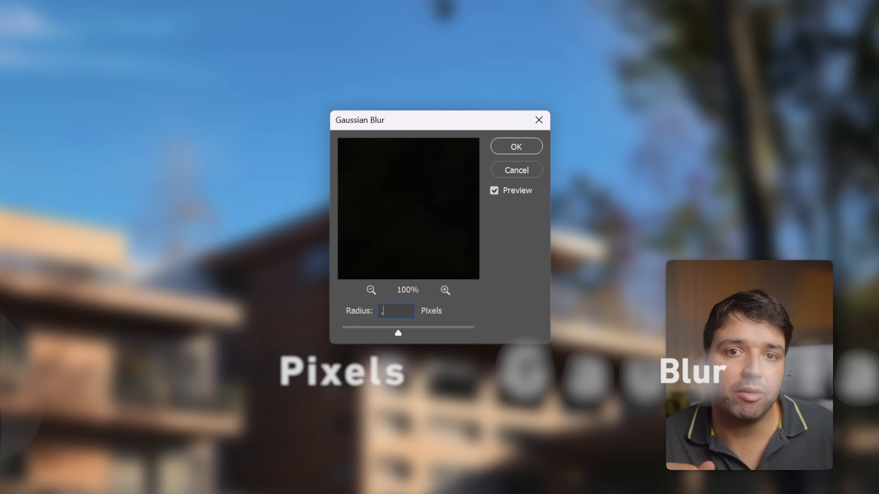
pyautogui.write('0.4')
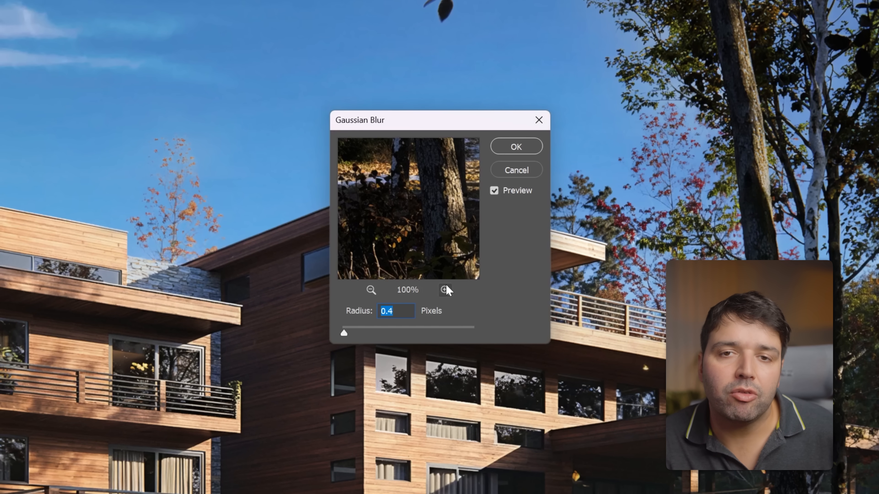
pyautogui.click(444, 290)
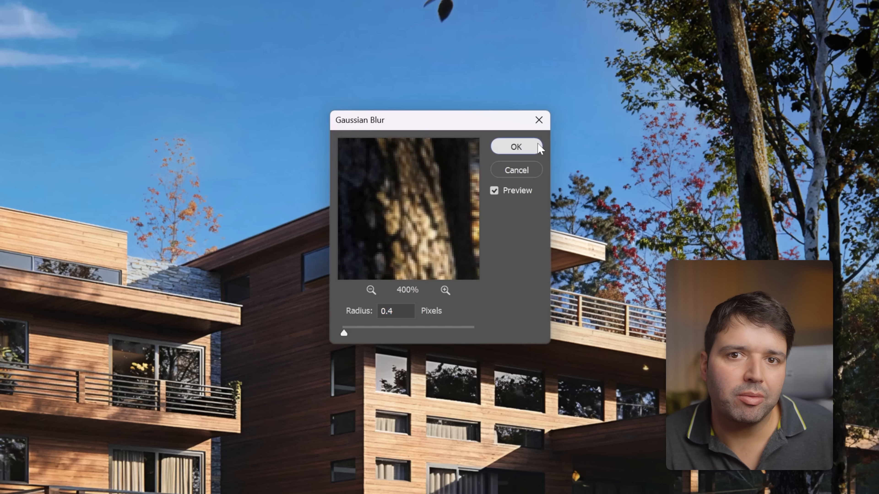
pyautogui.click(515, 146)
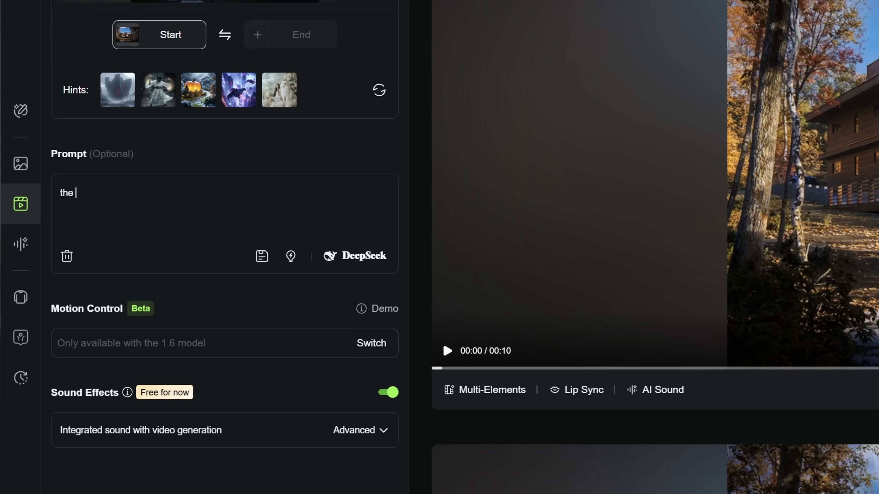
# Write the prompt 'camera zooms in, birds flying in the sky, ... slowly rustling with the wind' and show duration choices
pyautogui.write('camera zooms in, birds')
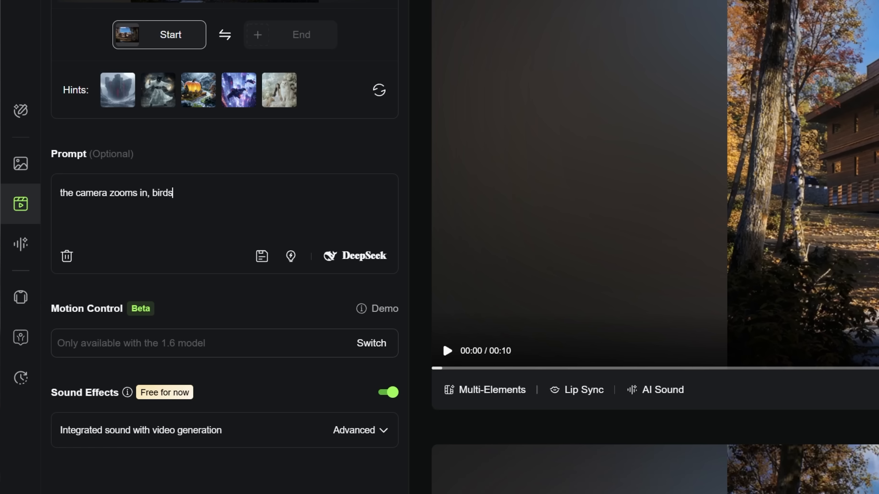
pyautogui.write('flying in the sky, ground leaves slow')
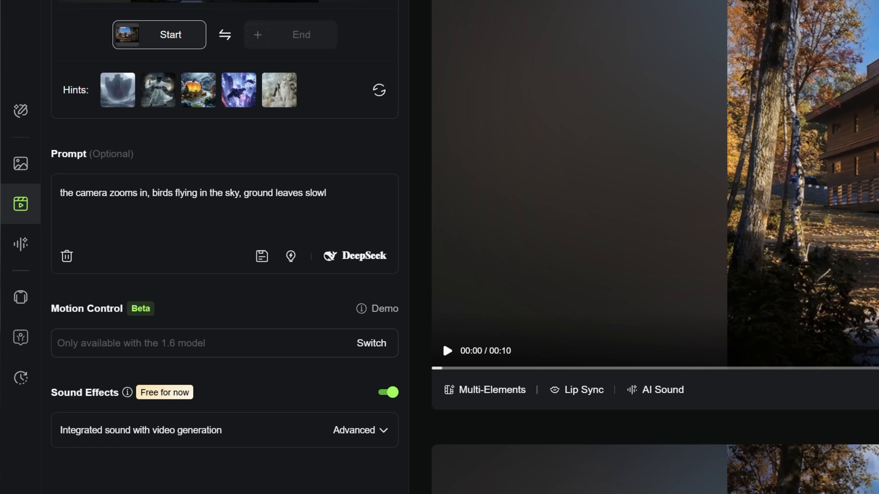
pyautogui.write('ly rustling with the wind')
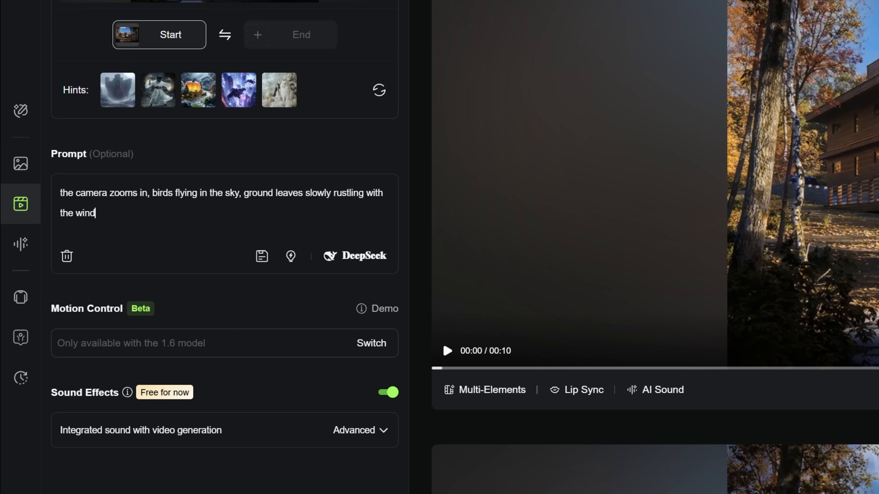
pyautogui.click(166, 468)
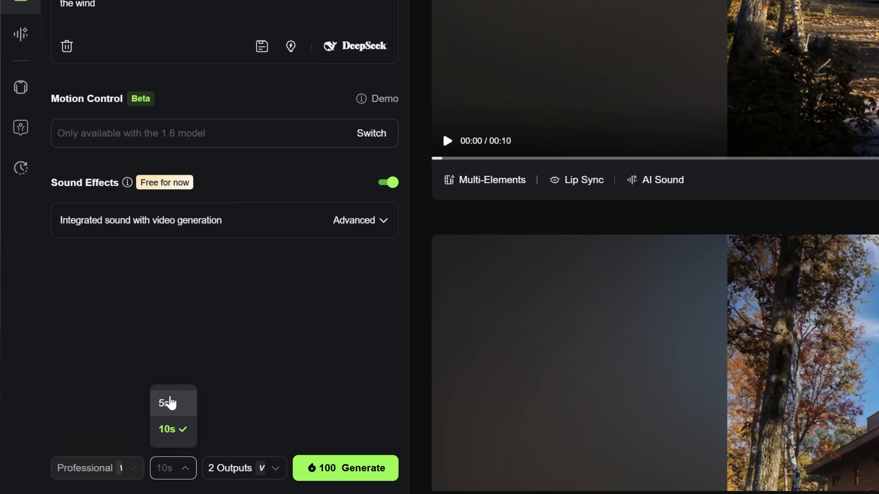